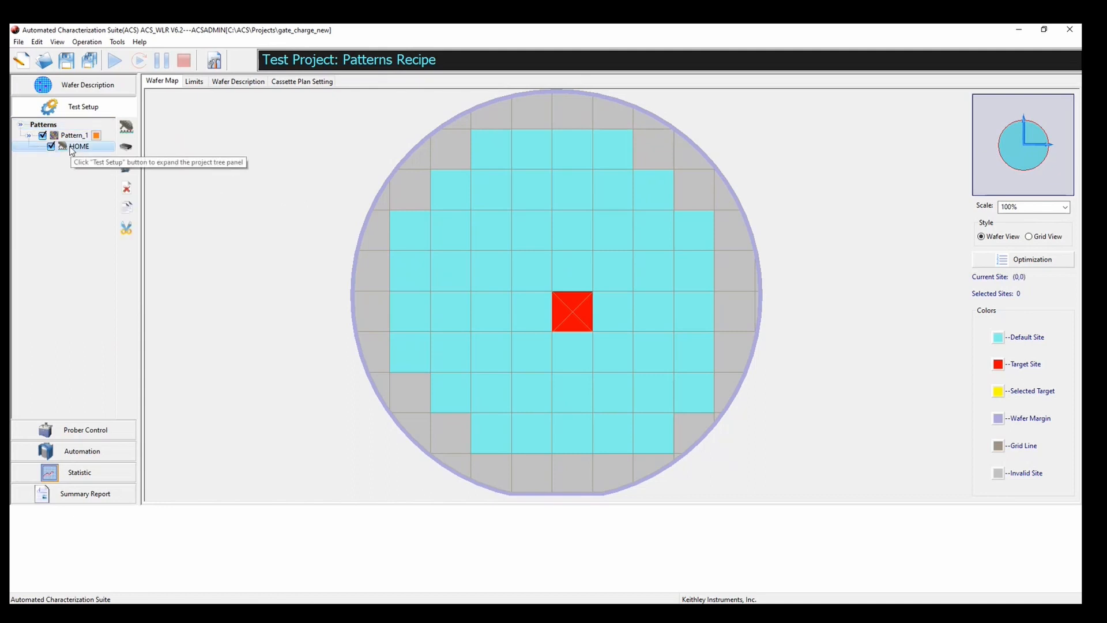
Step: Add an nPowerMOSFET device under HOME, using the n-channel power MOSFET symbol as its picture
click(127, 188)
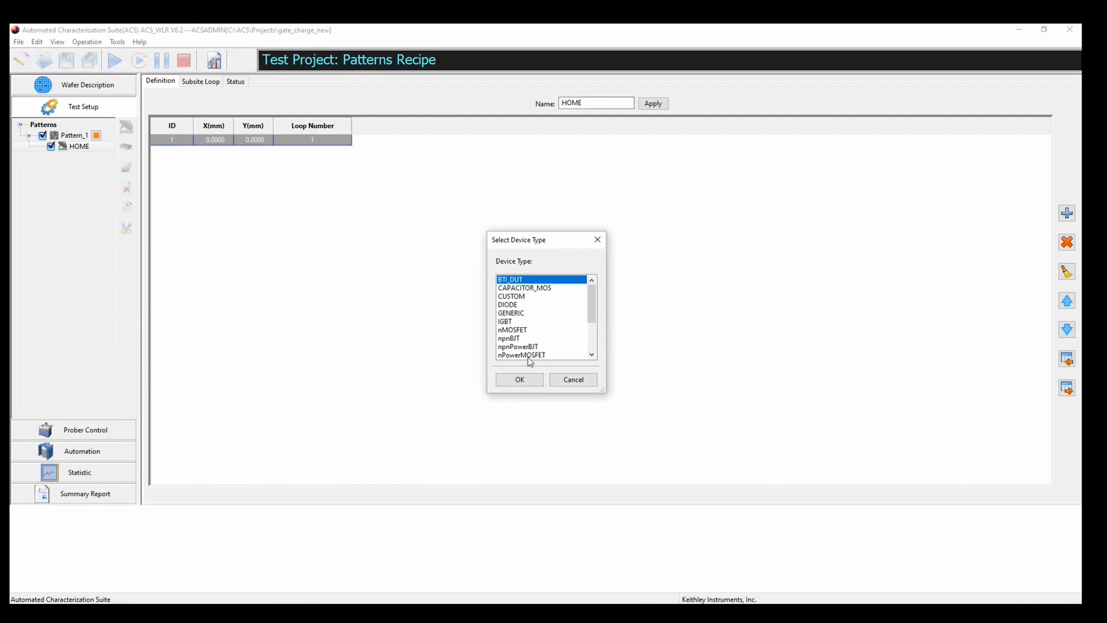
click(521, 355)
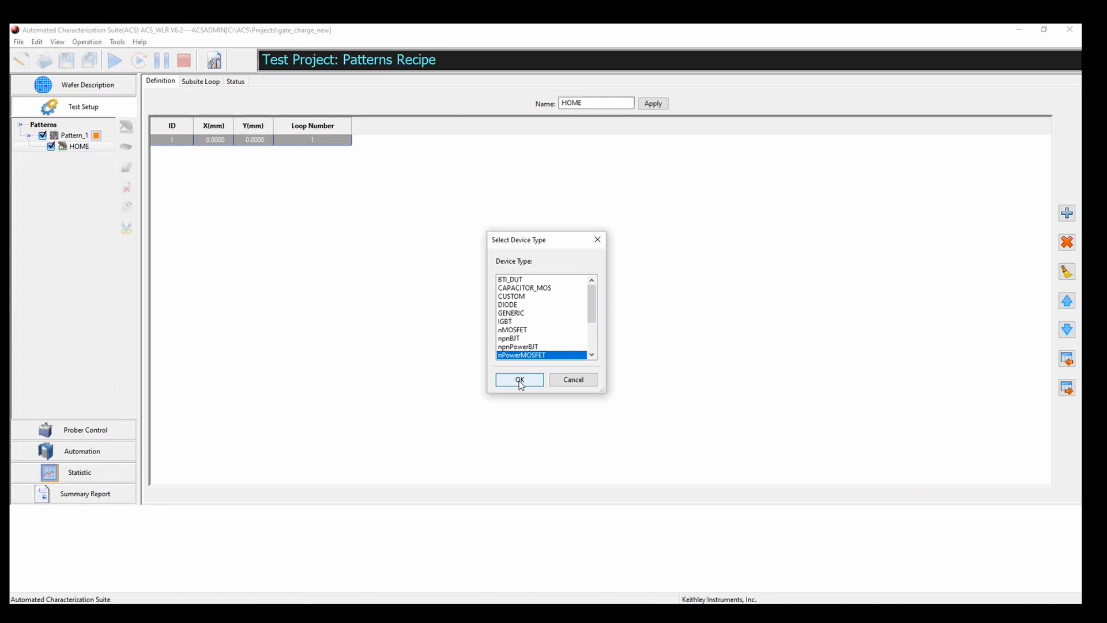
click(519, 379)
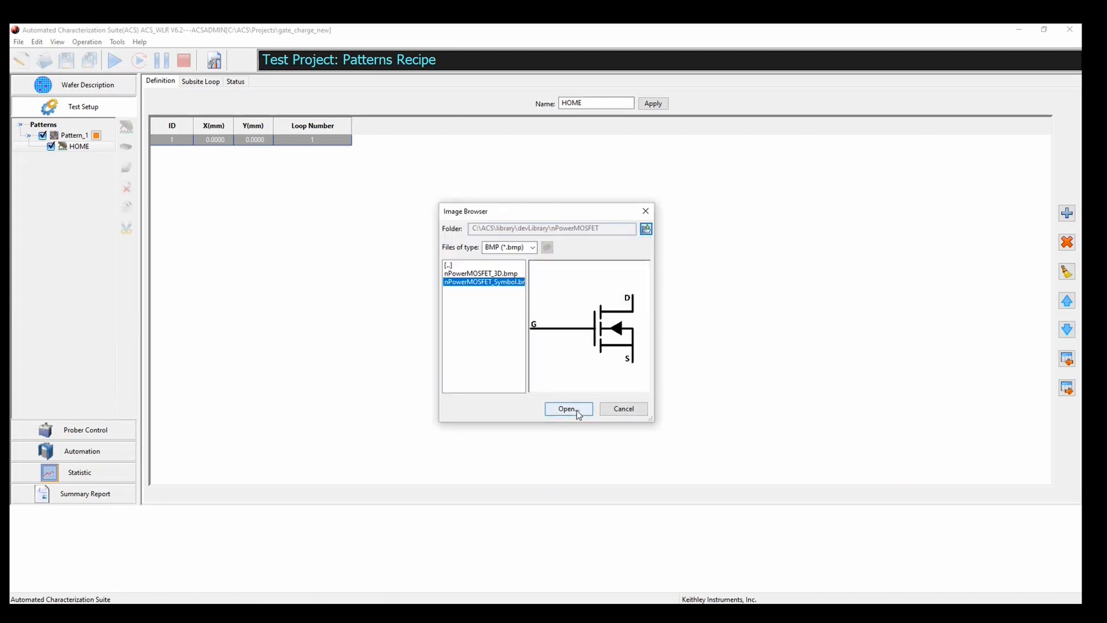
click(569, 408)
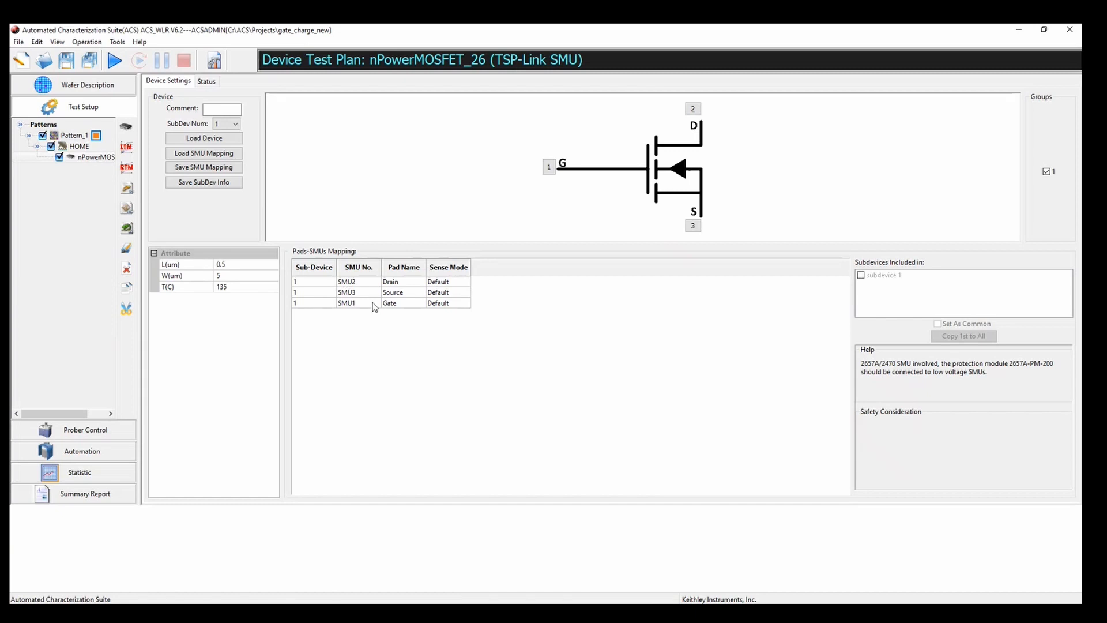
mouse_move(358, 310)
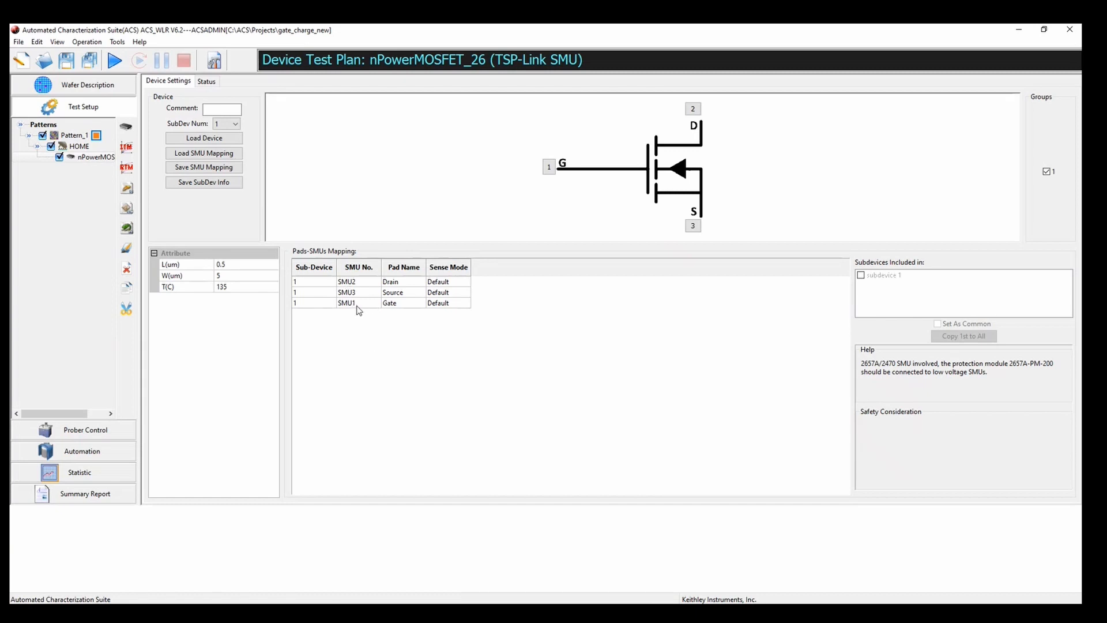
mouse_move(346, 332)
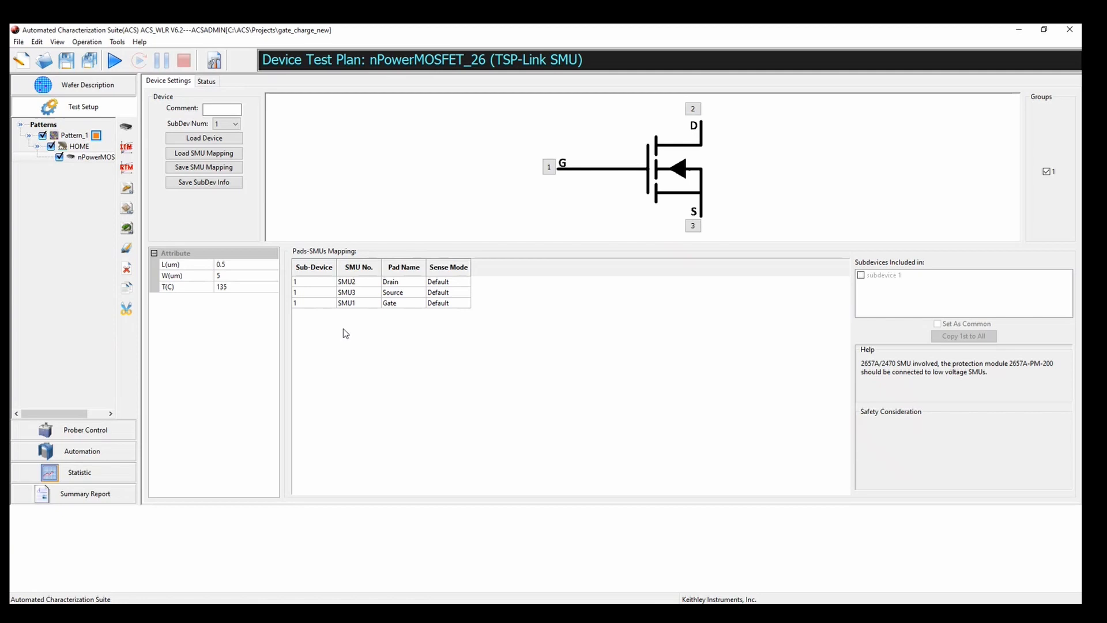
mouse_move(348, 332)
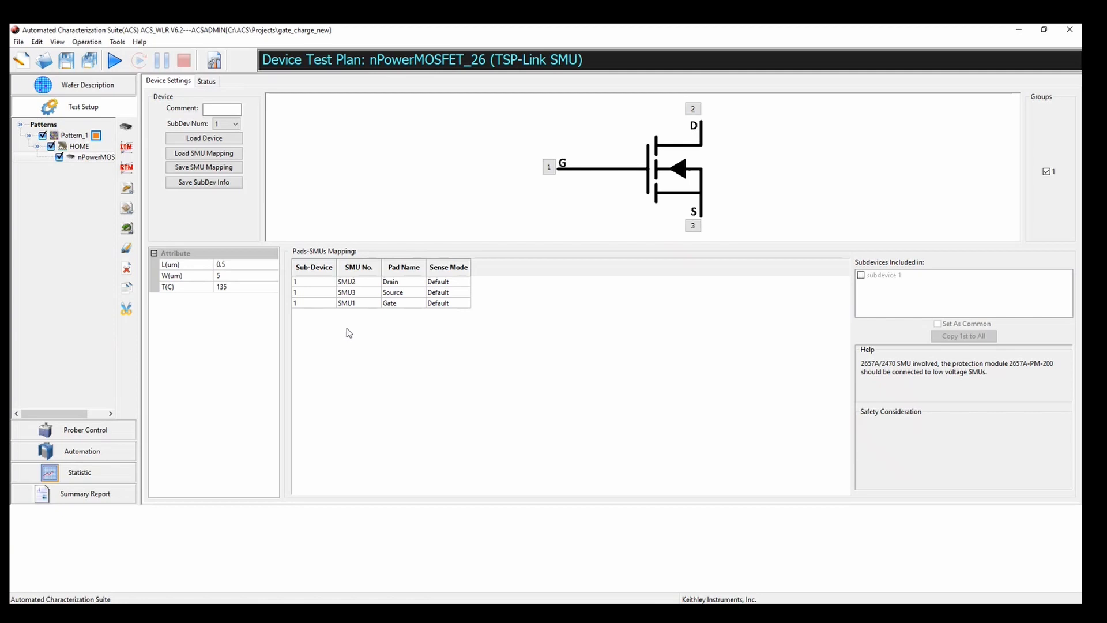
Step: Map the source pad to GND and the drain pad to SMU4 in the Pads-SMUs table
click(376, 292)
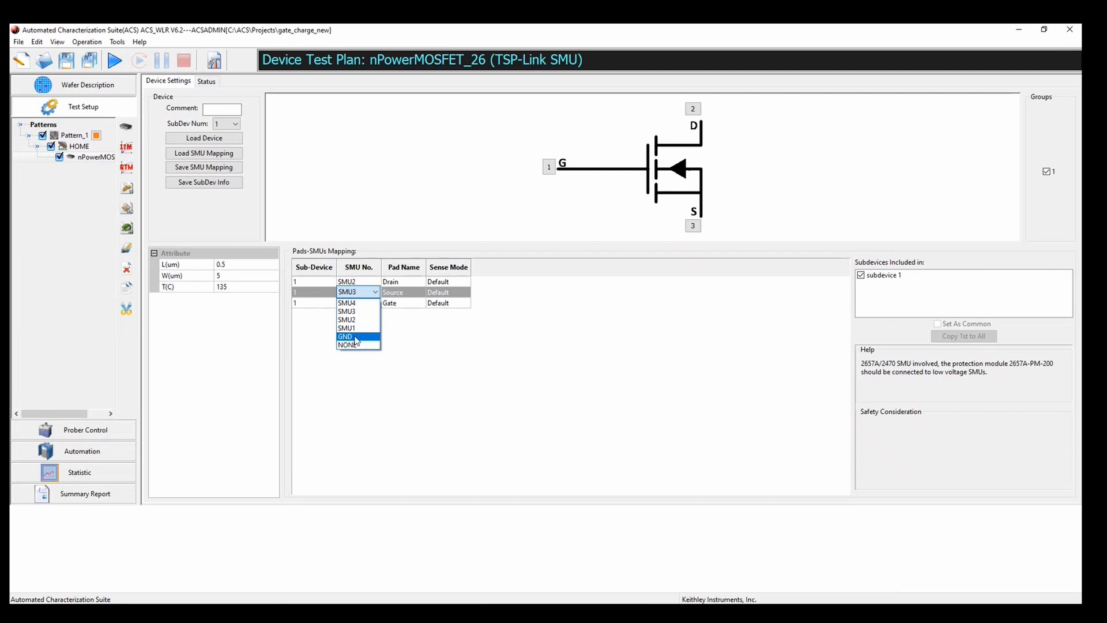
click(346, 336)
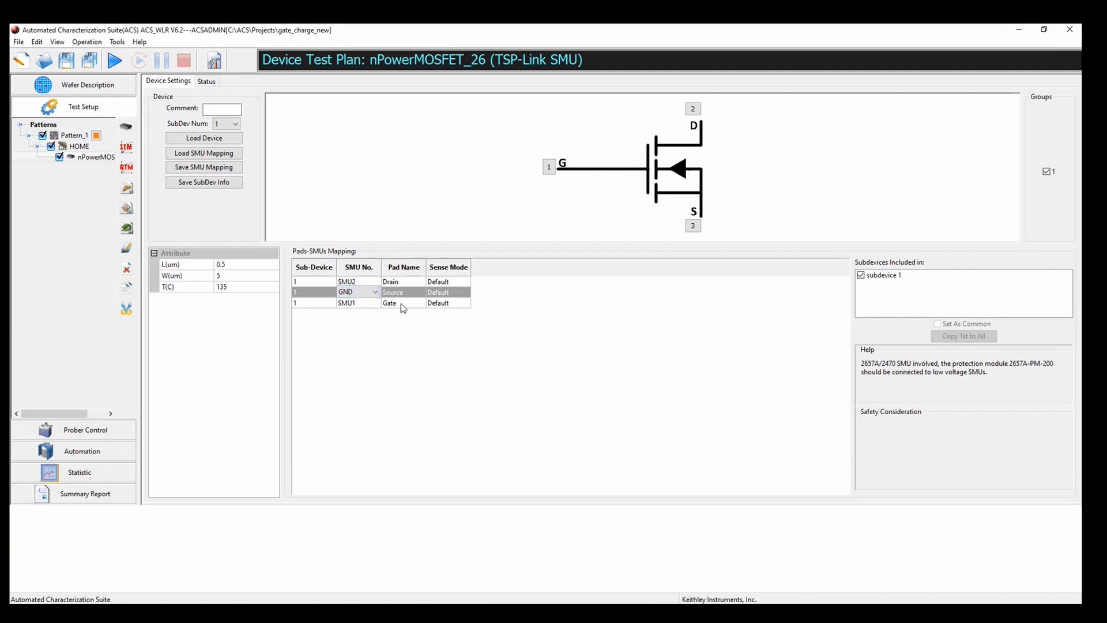
mouse_move(381, 309)
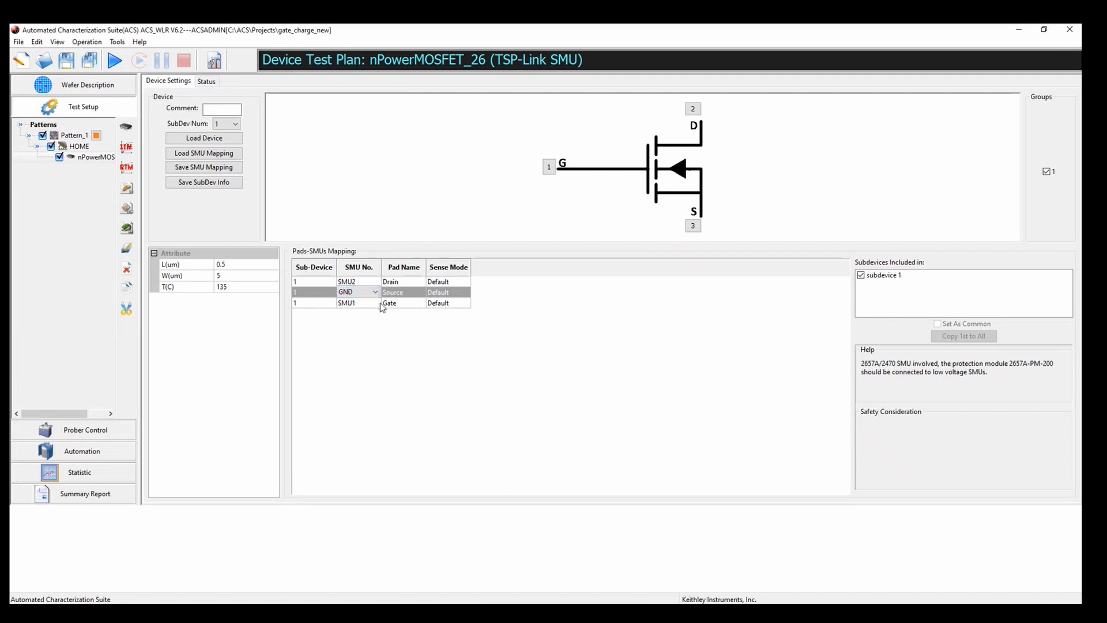
click(347, 282)
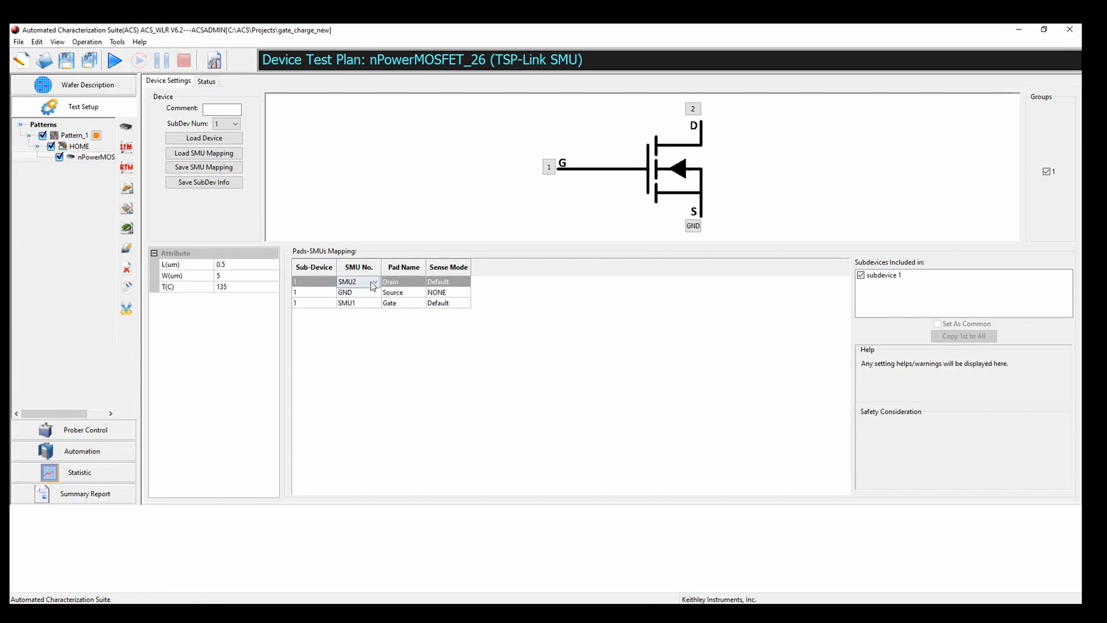
click(352, 281)
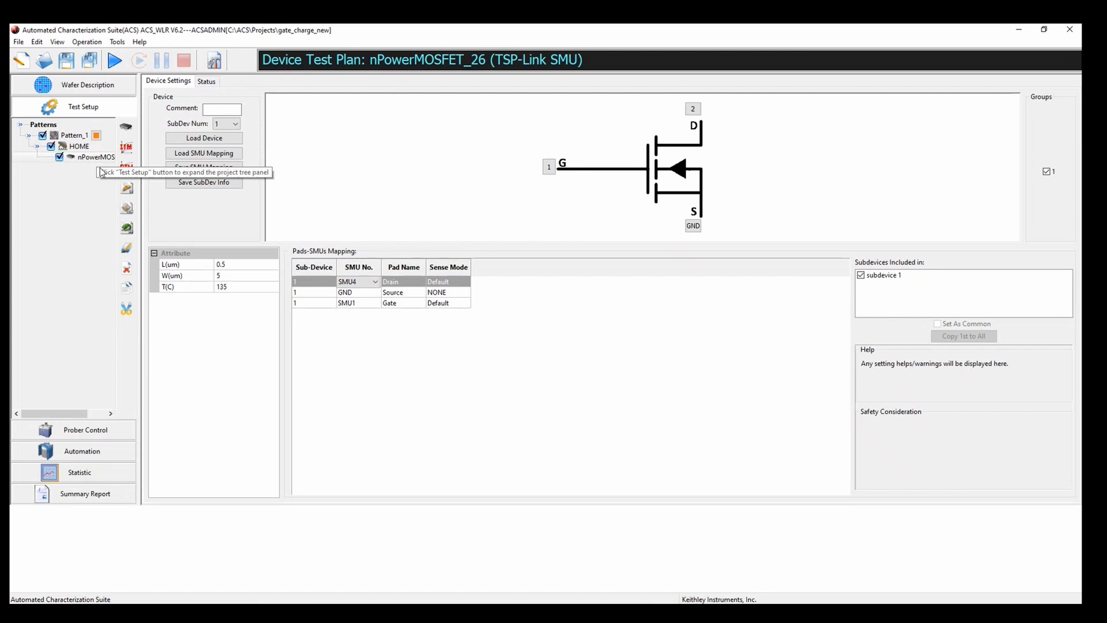
mouse_move(127, 227)
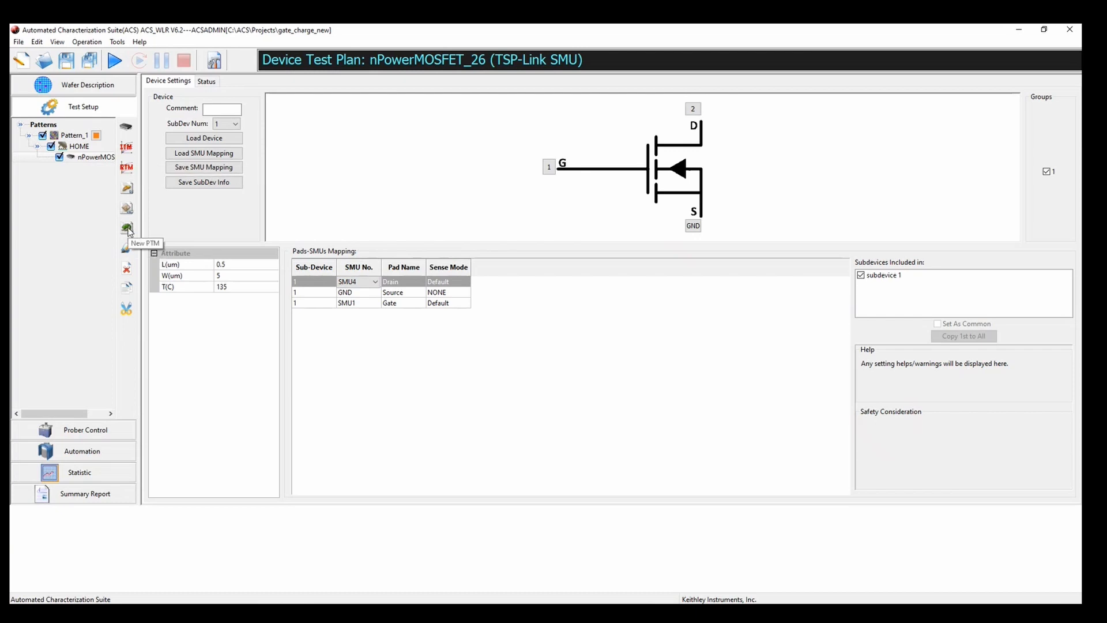
Step: Create a new PTM and import gateCharge.py from PTMLib into it
click(127, 227)
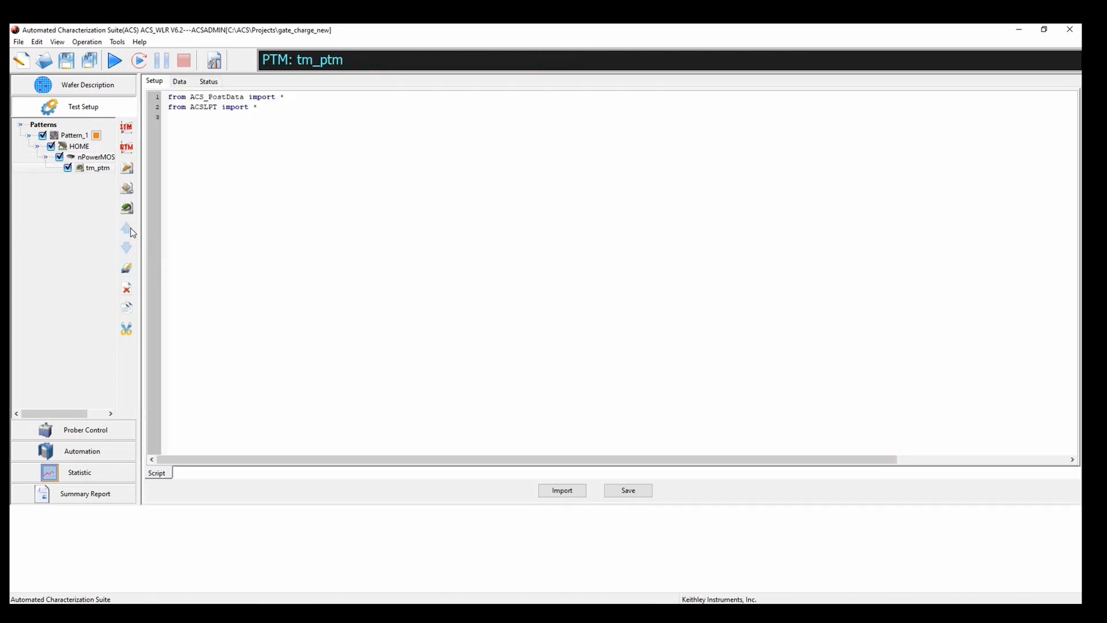
click(562, 490)
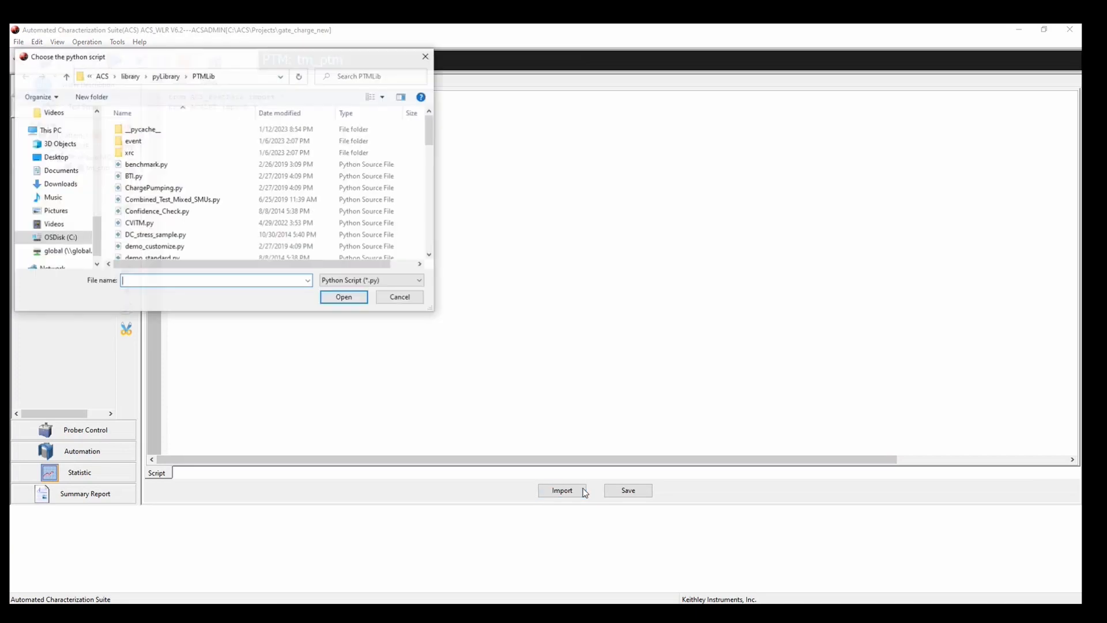
click(147, 164)
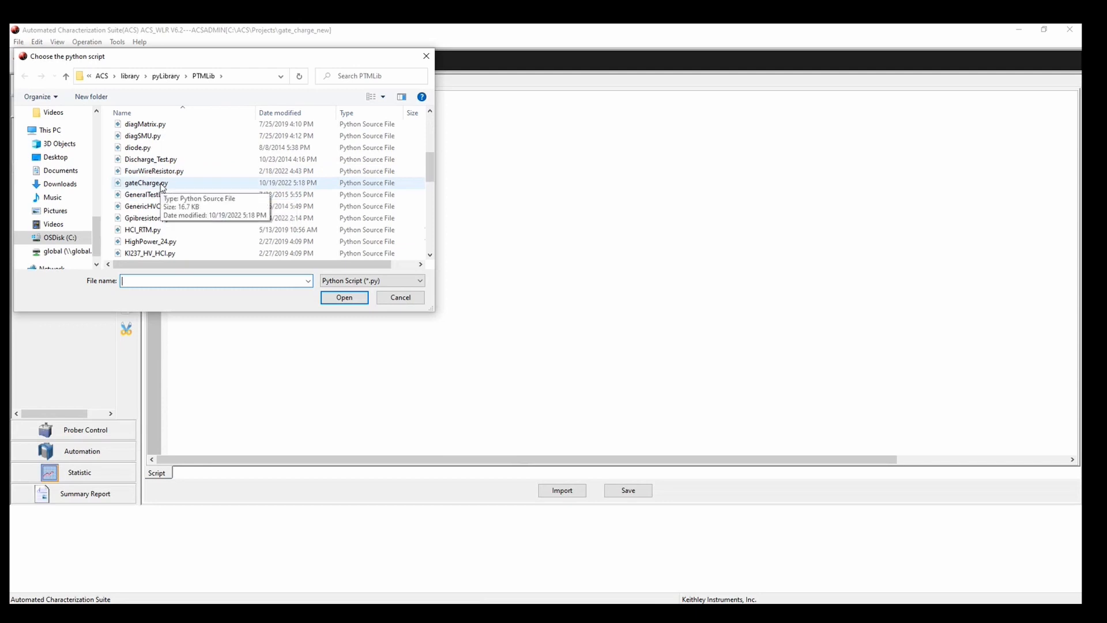
click(147, 182)
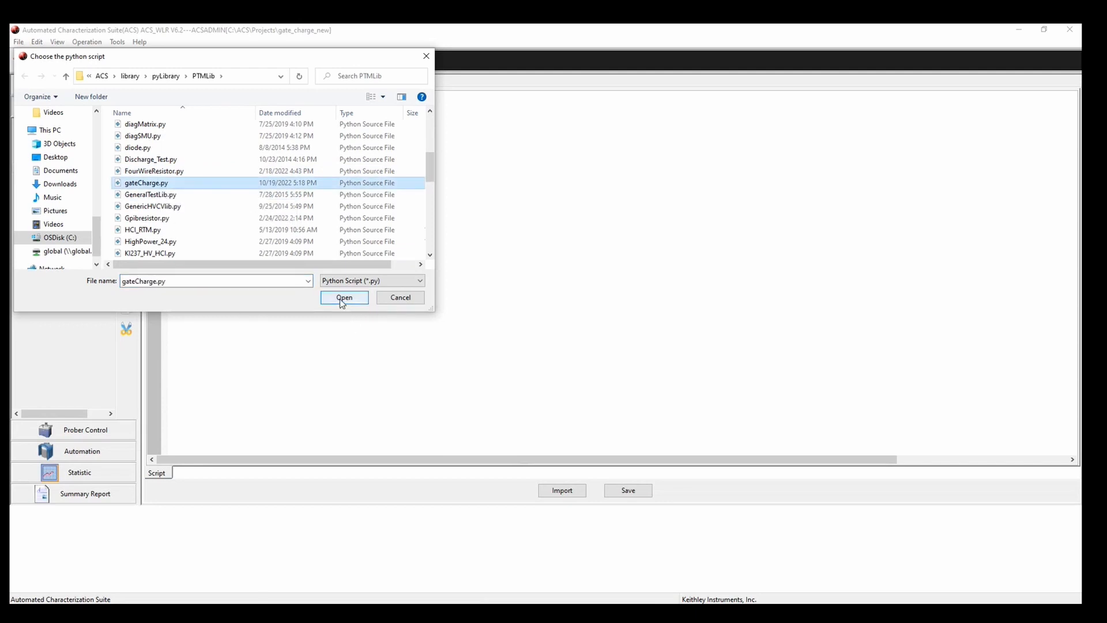
click(344, 297)
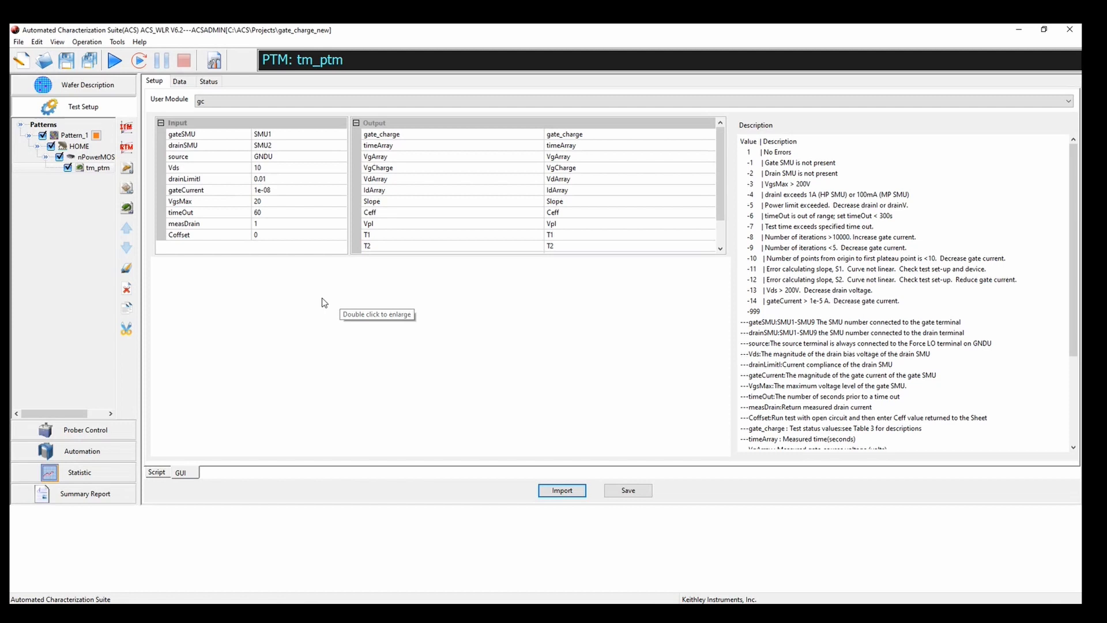
mouse_move(420, 353)
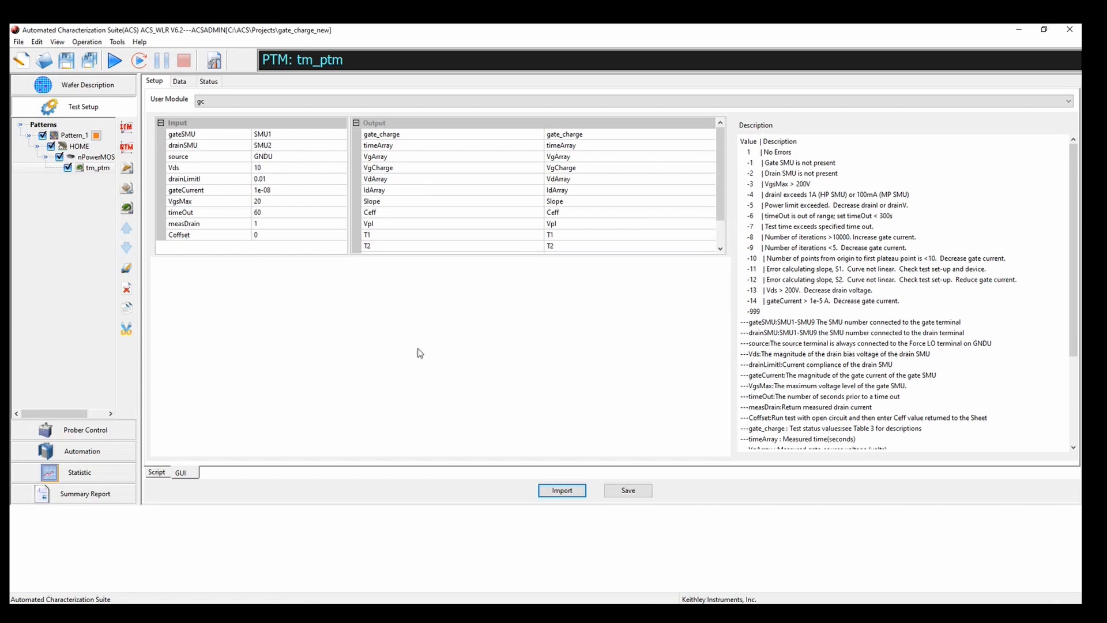
mouse_move(423, 345)
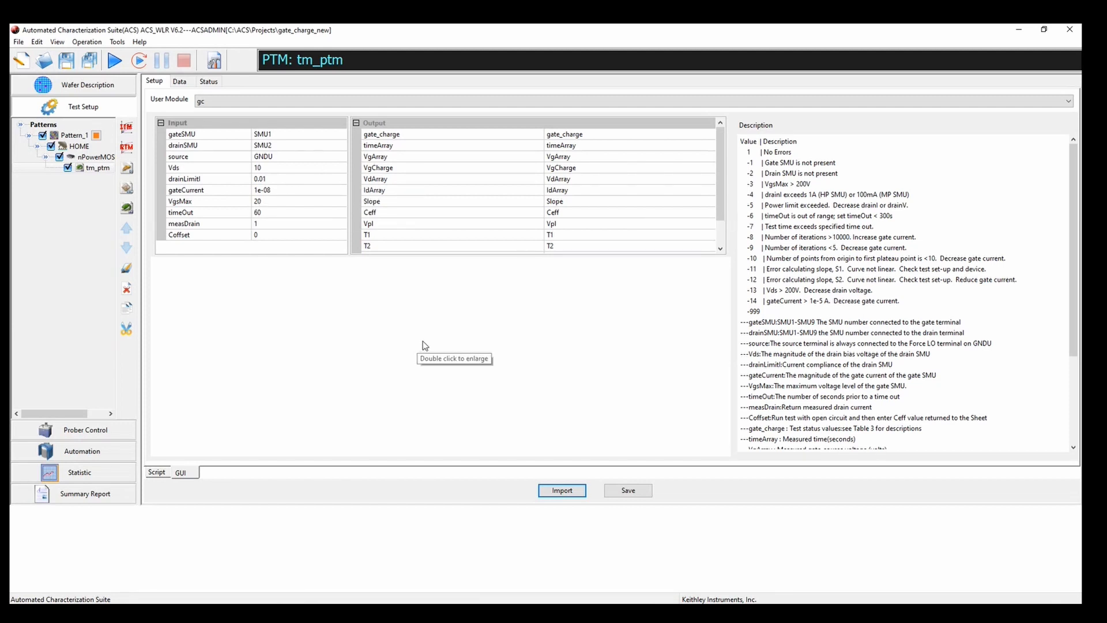
mouse_move(285, 168)
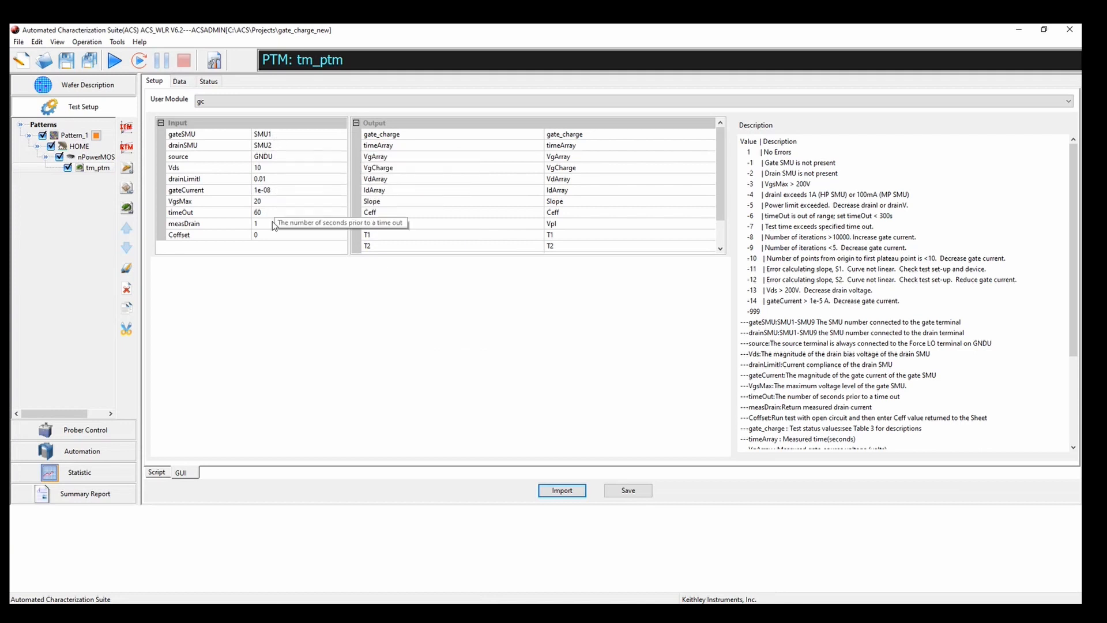
mouse_move(287, 145)
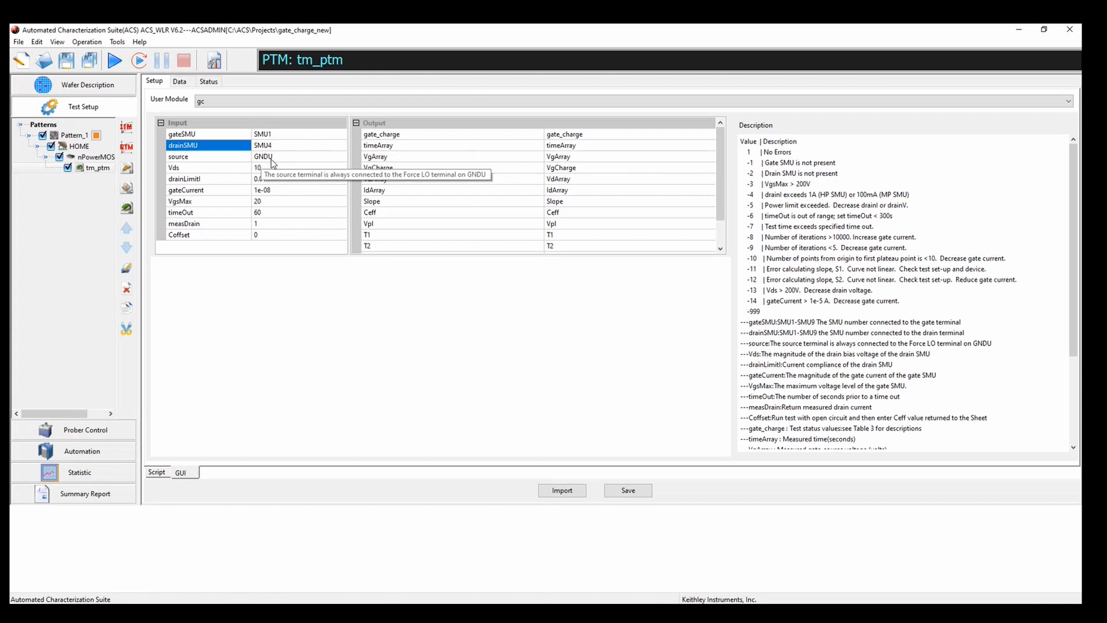
mouse_move(260, 169)
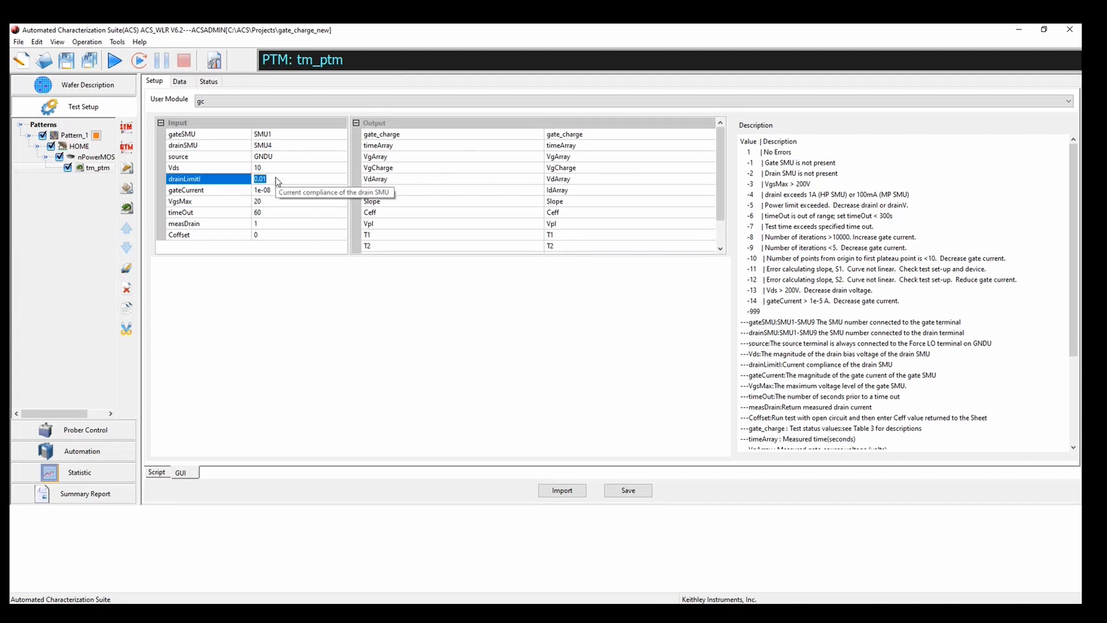
Step: Edit the gc inputs so VgsMax reads 10 and timeOut reads 10 seconds
text(0)
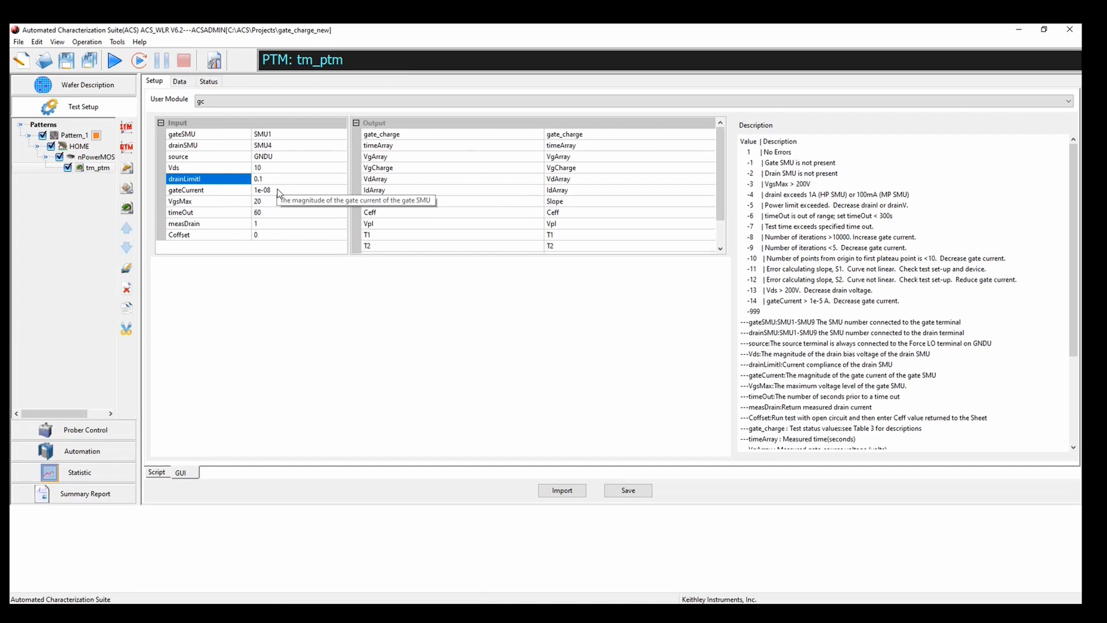
click(206, 189)
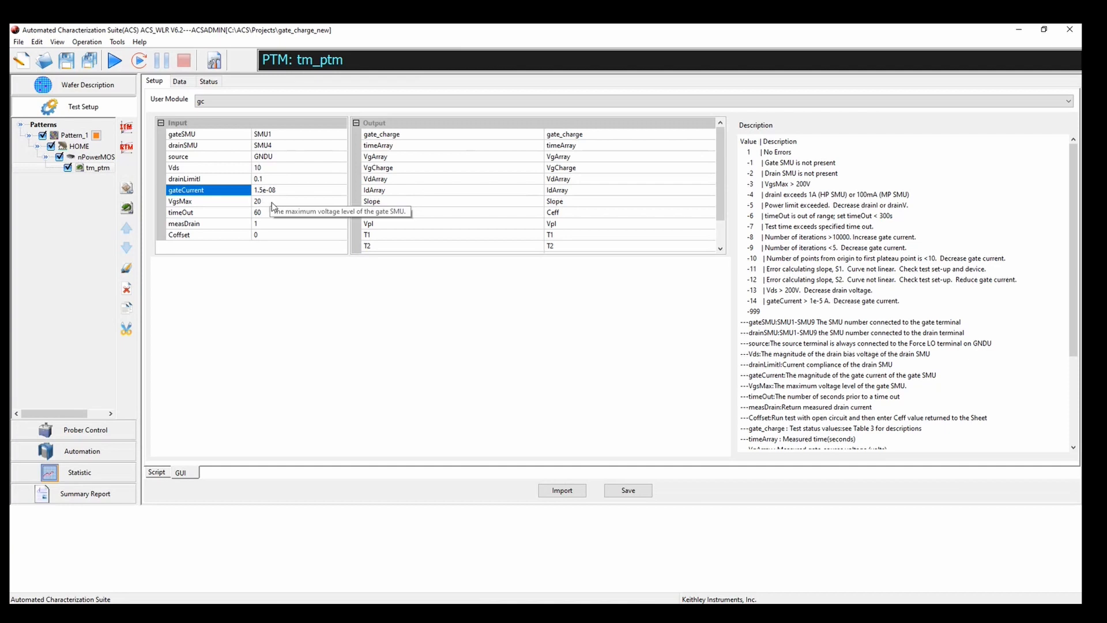
mouse_move(268, 200)
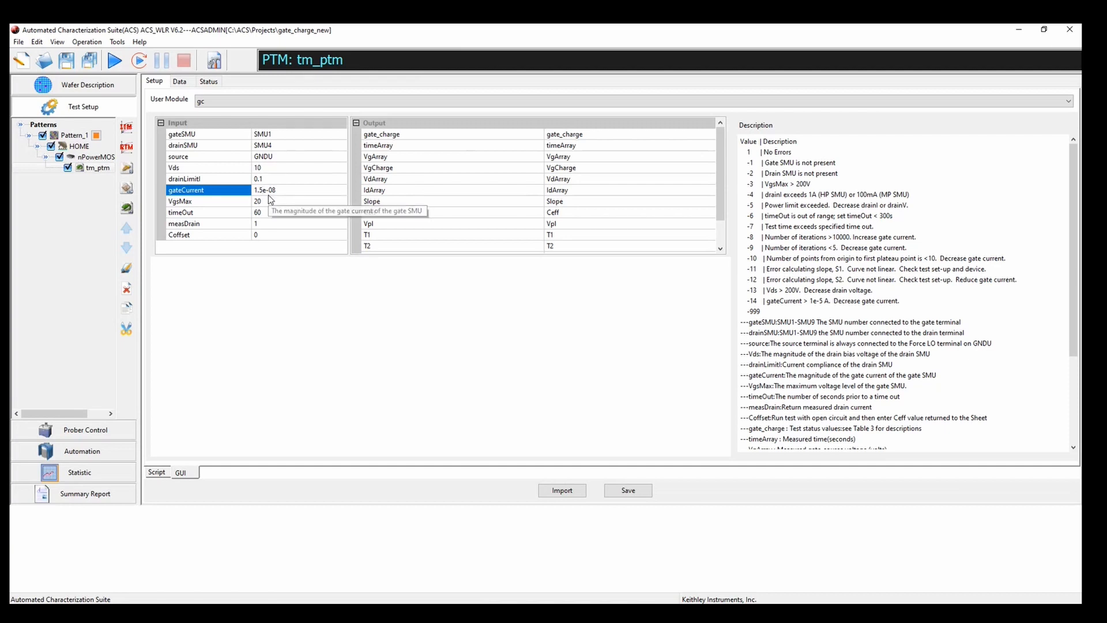
mouse_move(210, 211)
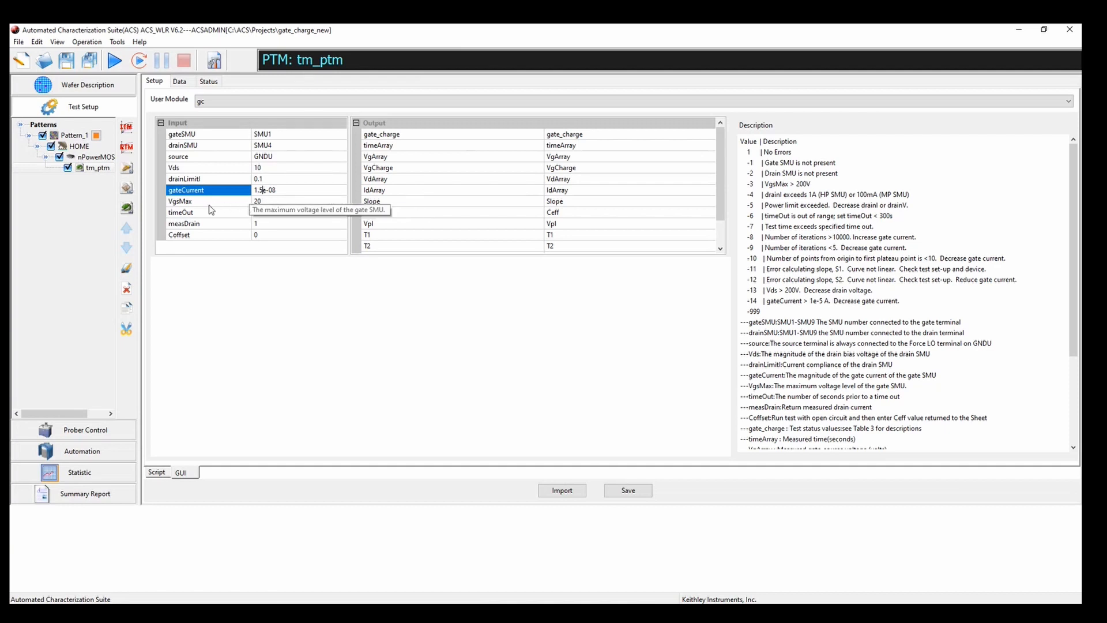
mouse_move(268, 208)
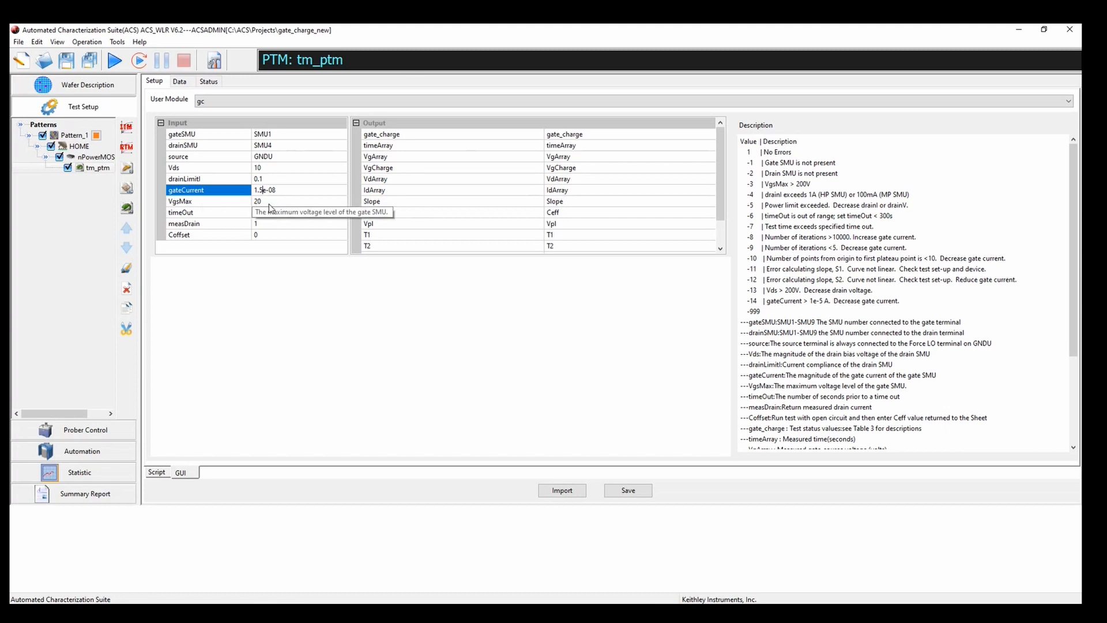
mouse_move(273, 209)
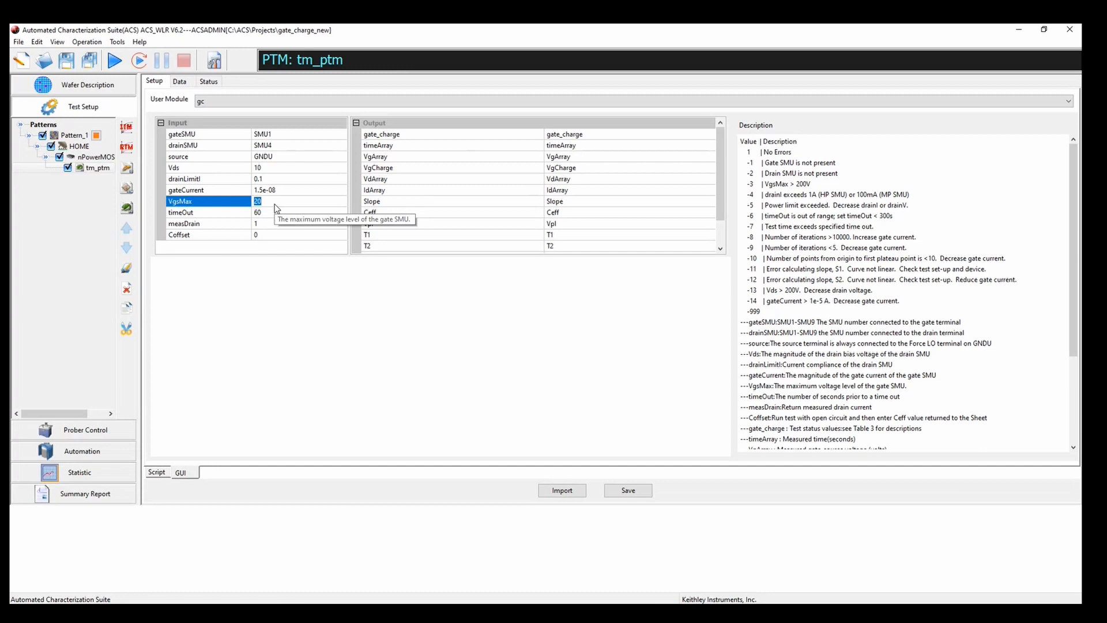
click(212, 212)
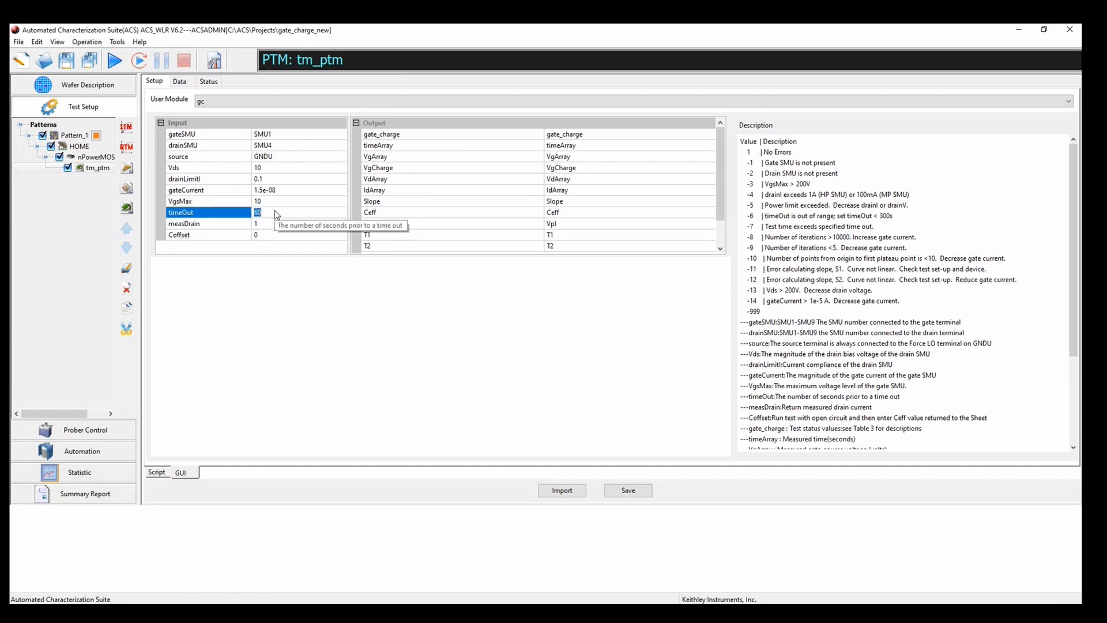
text(10)
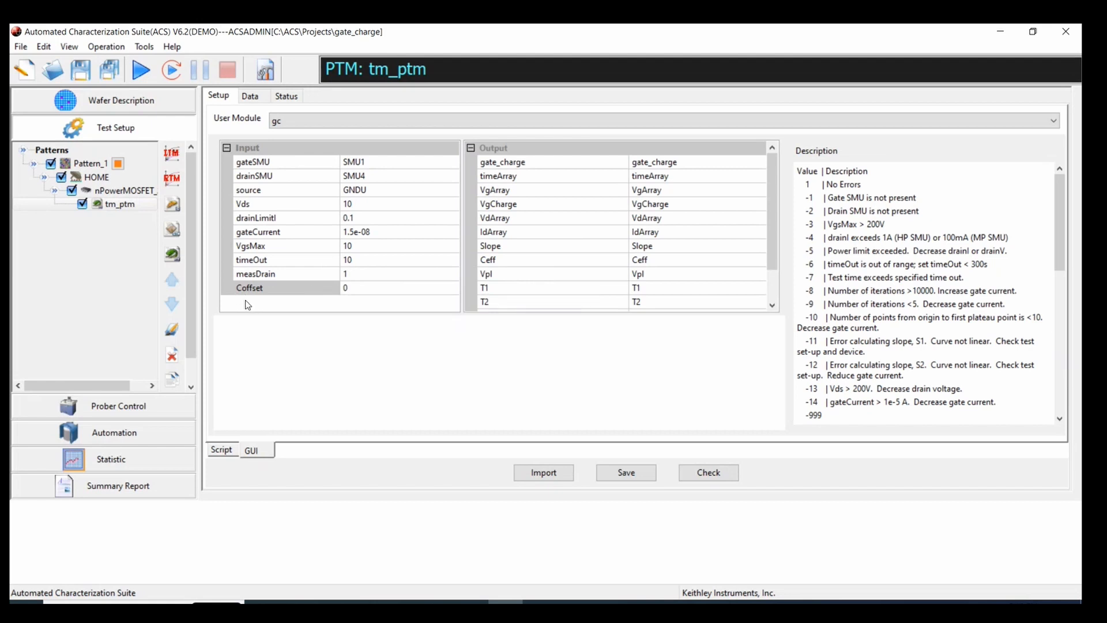
mouse_move(265, 302)
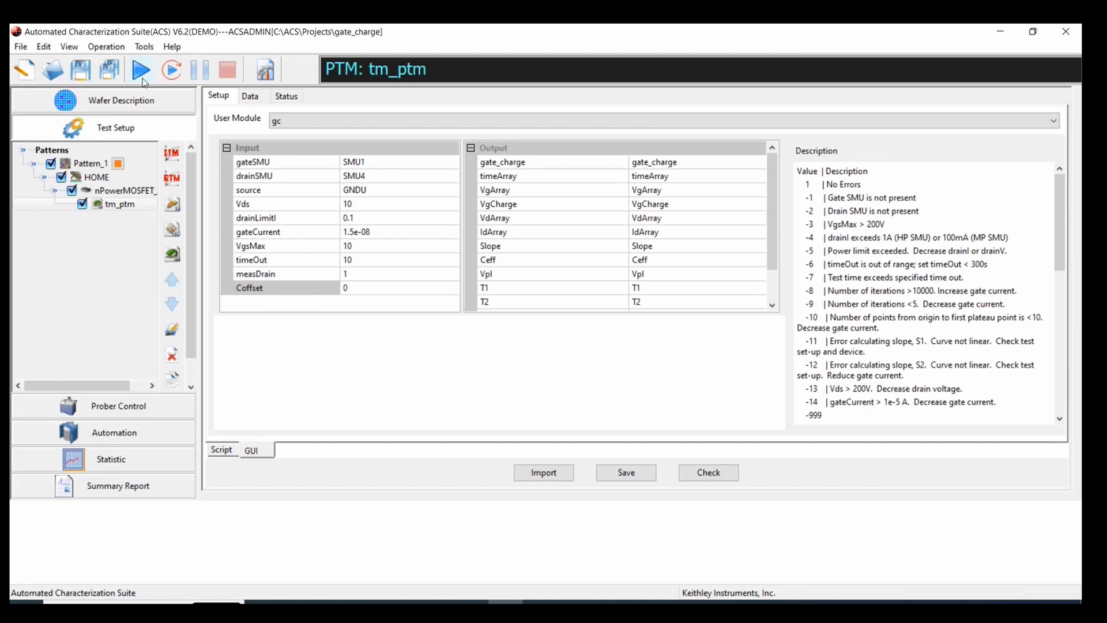
mouse_move(242, 244)
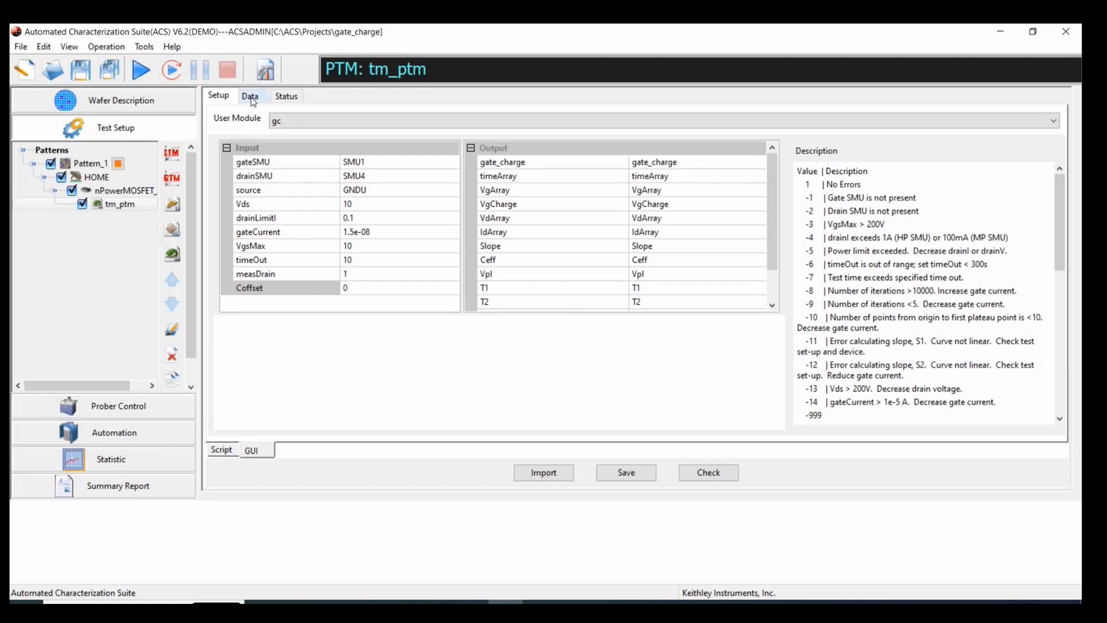
Step: Review the run's Ceff result on the Data tab, then return to Setup
click(250, 96)
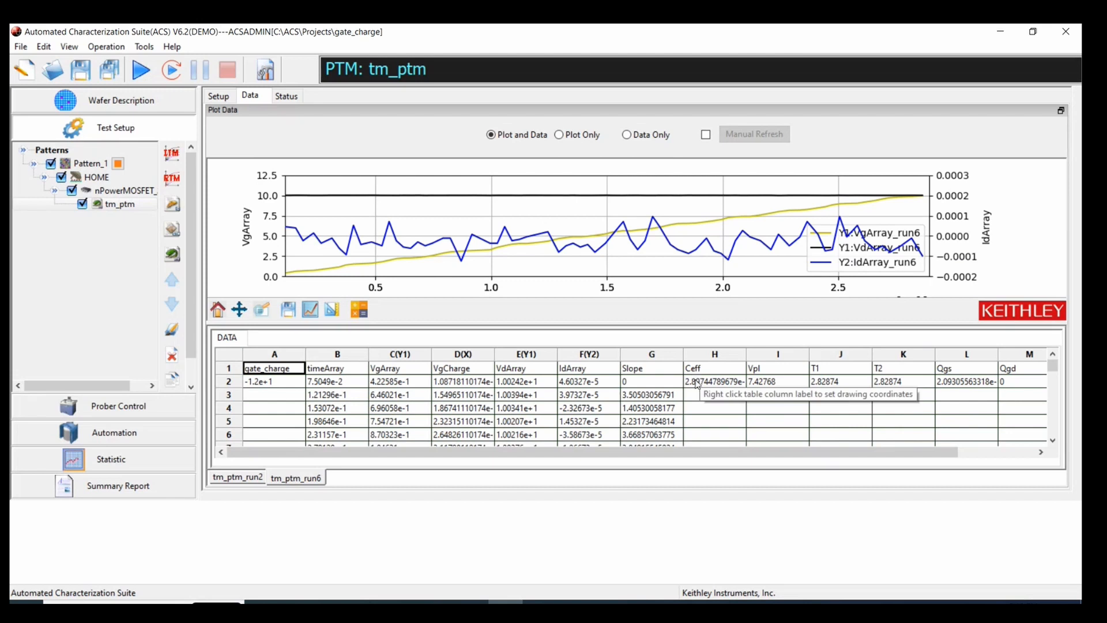
mouse_move(704, 387)
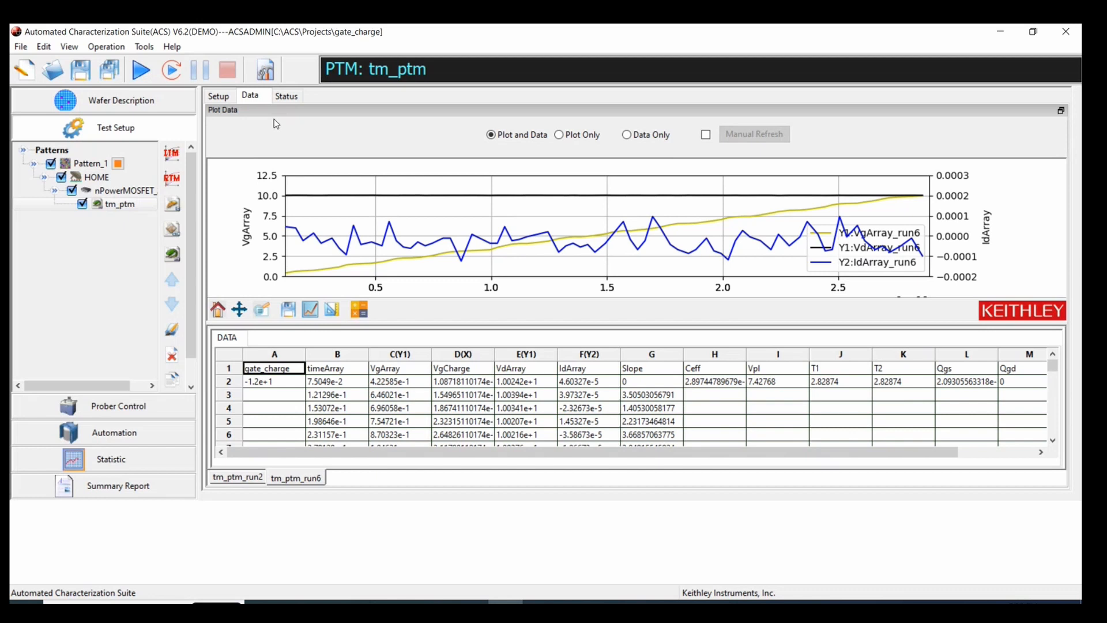
click(218, 96)
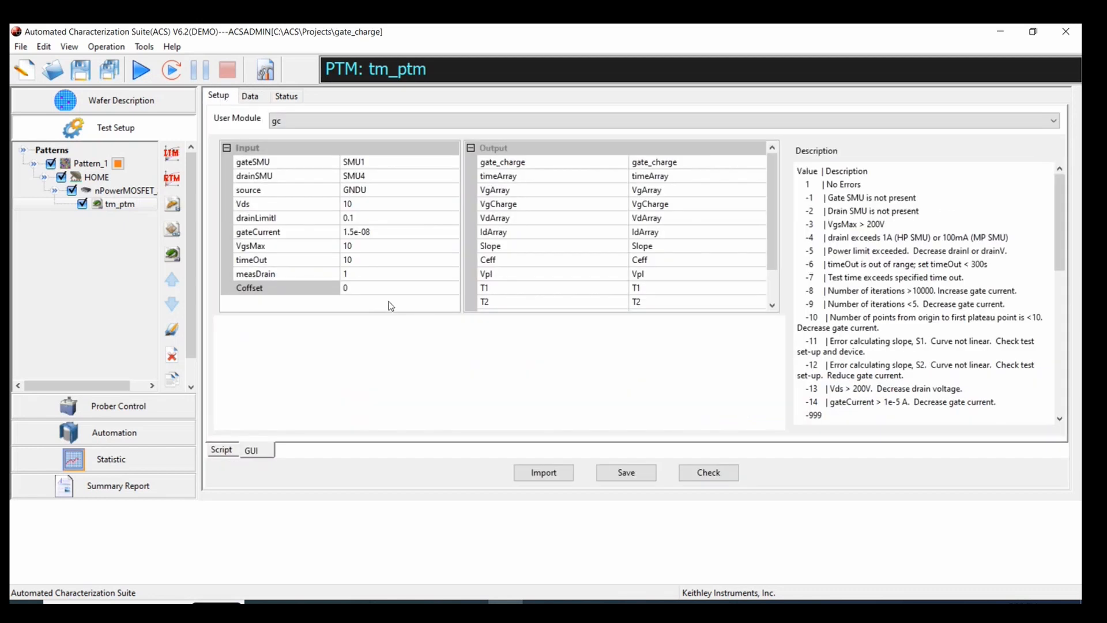
Step: Enter 2.89744789679e-11 as the Coffset input value
text(2.89744789679e-11)
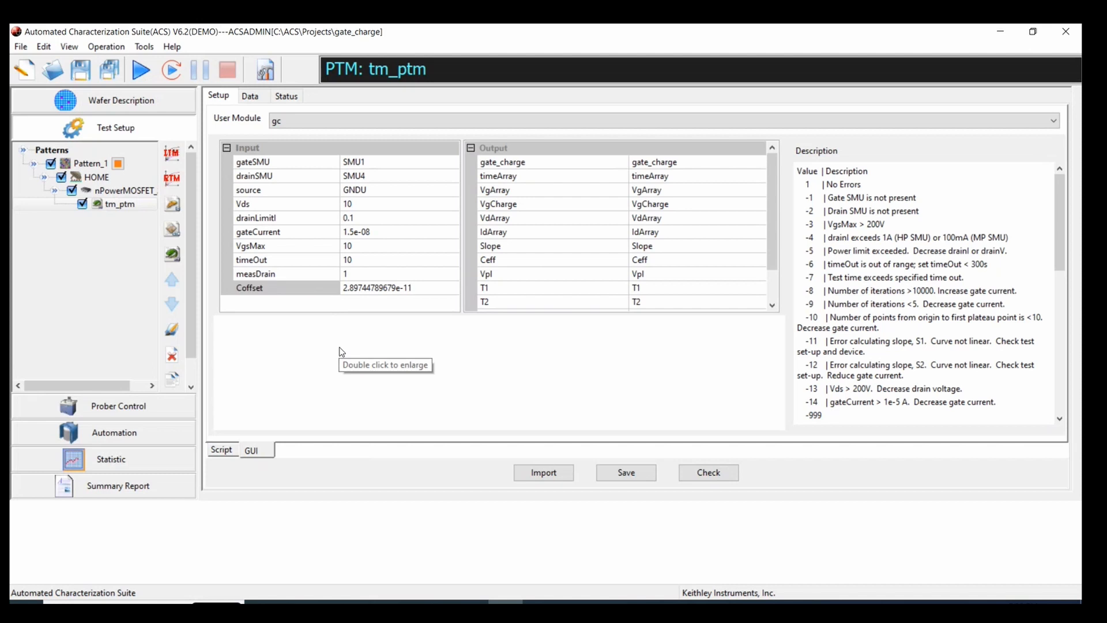
mouse_move(339, 351)
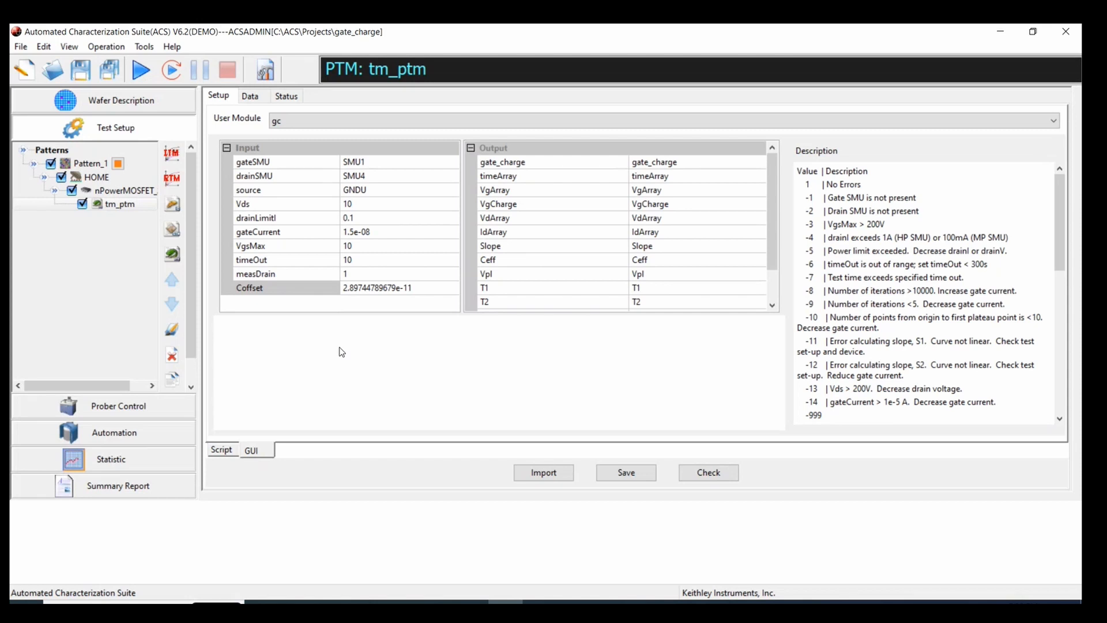
mouse_move(282, 275)
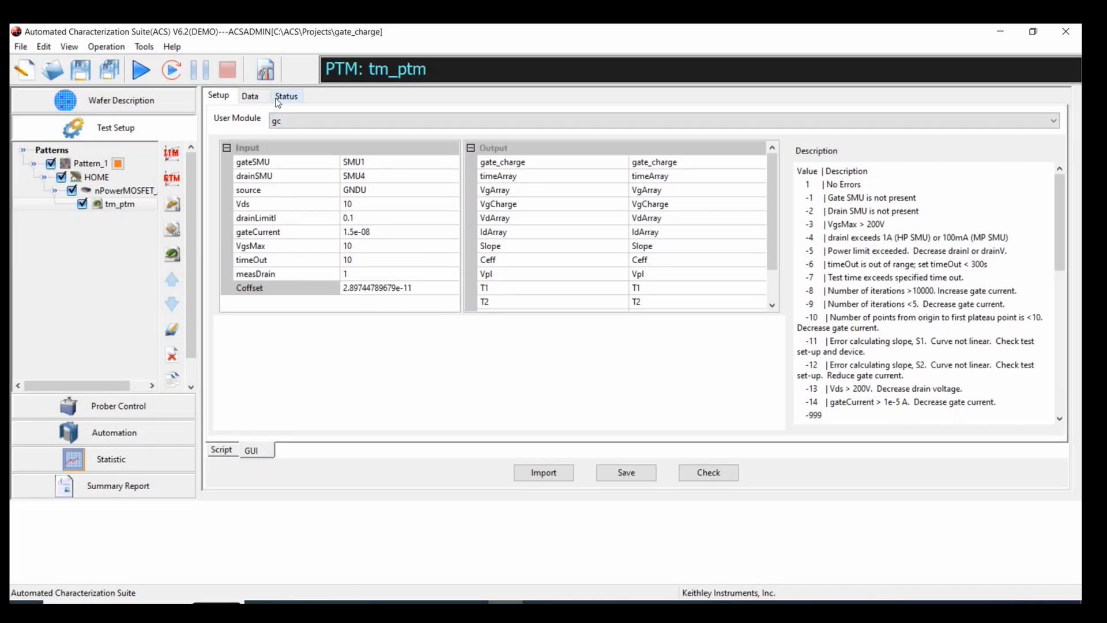
Step: View the new run's results and switch to Plot Only for the VgCharge gate charge plot
click(250, 95)
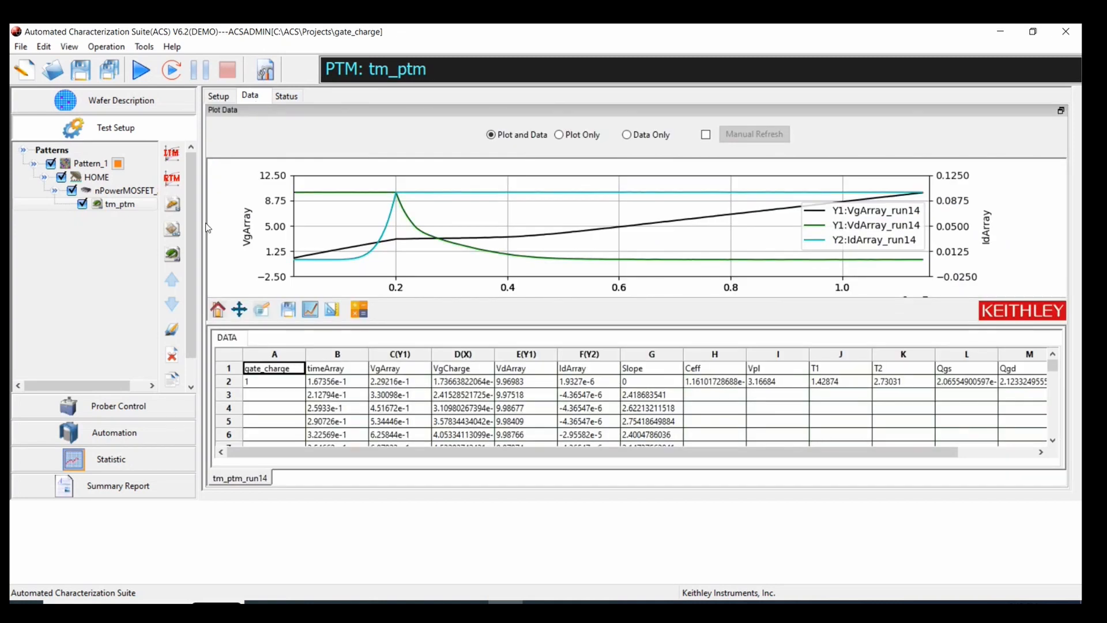
mouse_move(753, 406)
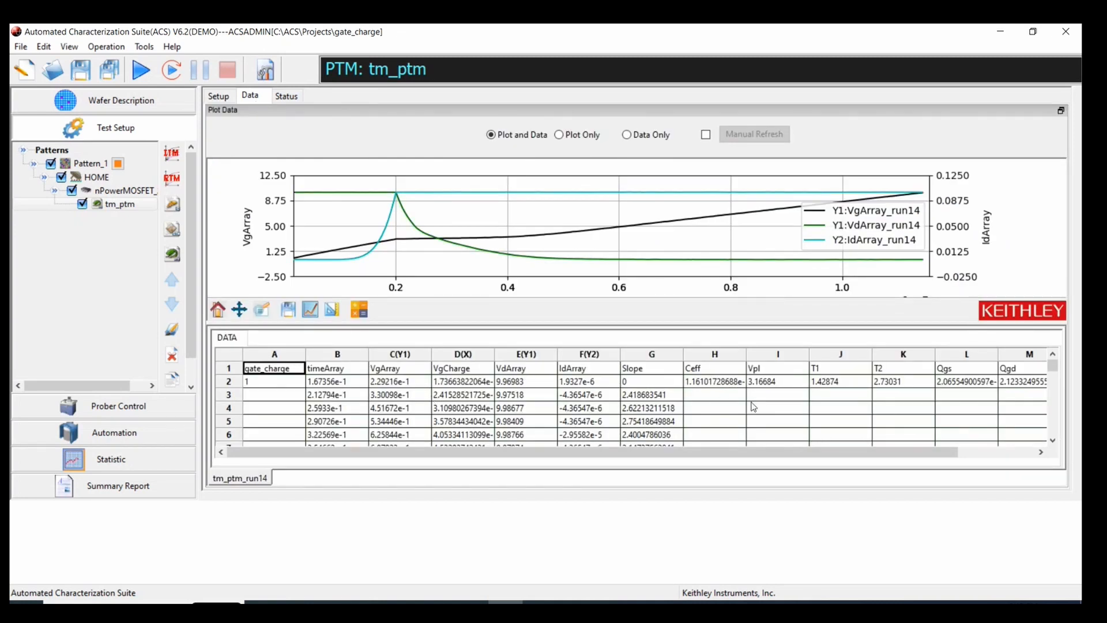
scroll(down, 3)
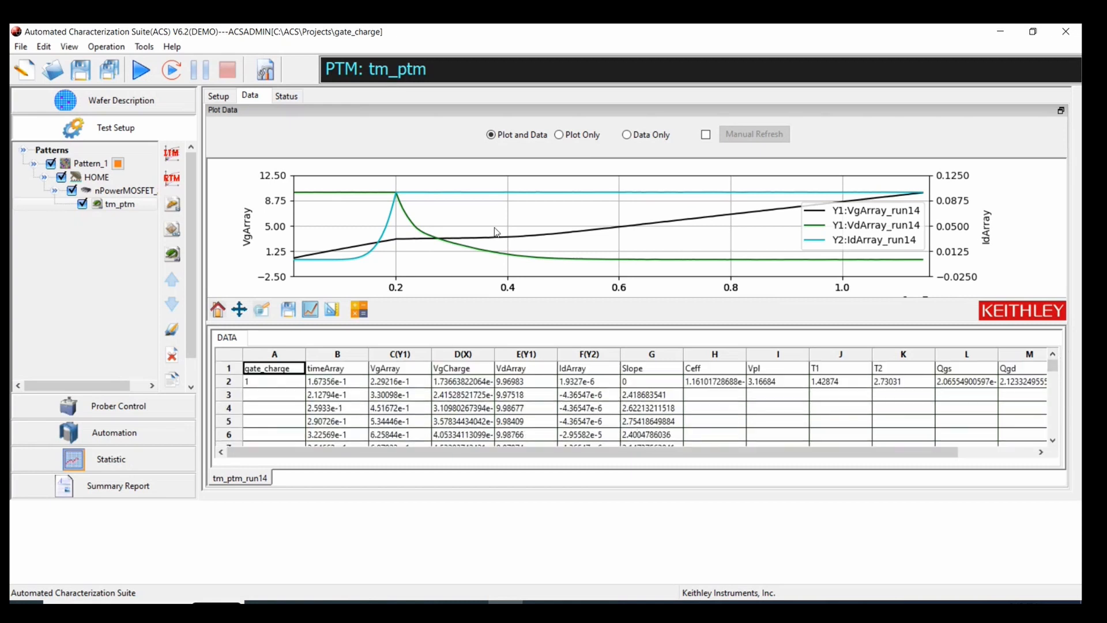
click(561, 133)
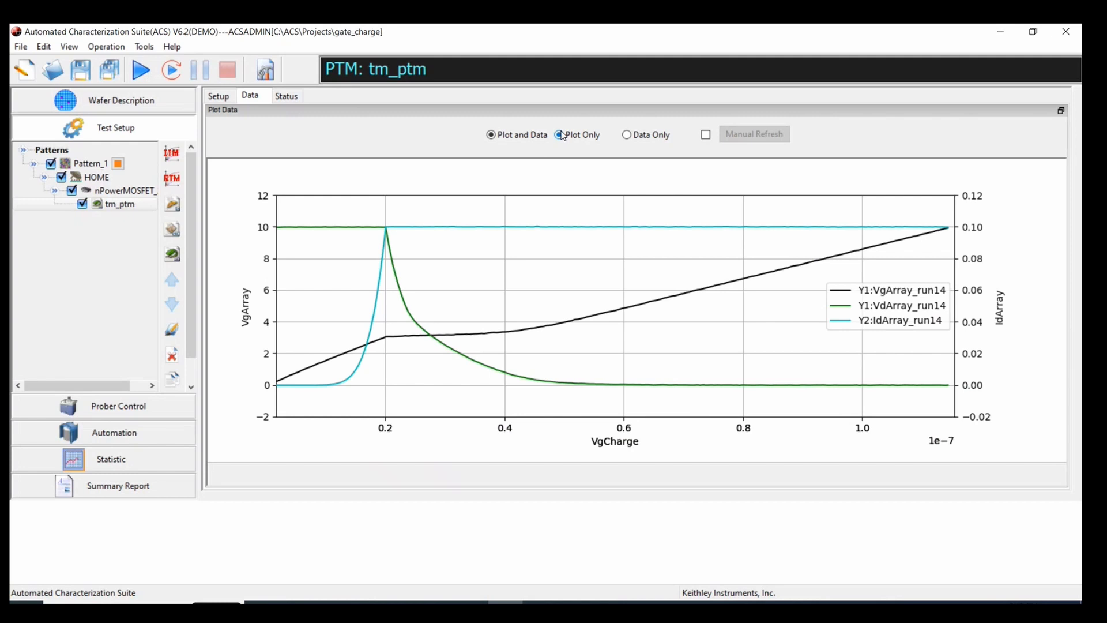
click(560, 133)
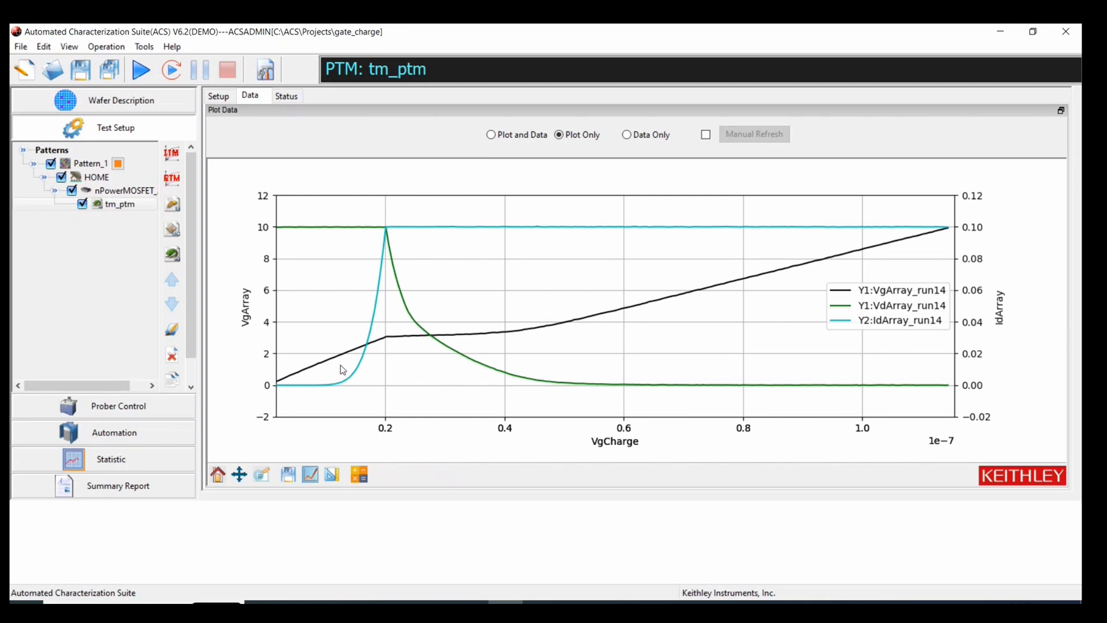
mouse_move(319, 466)
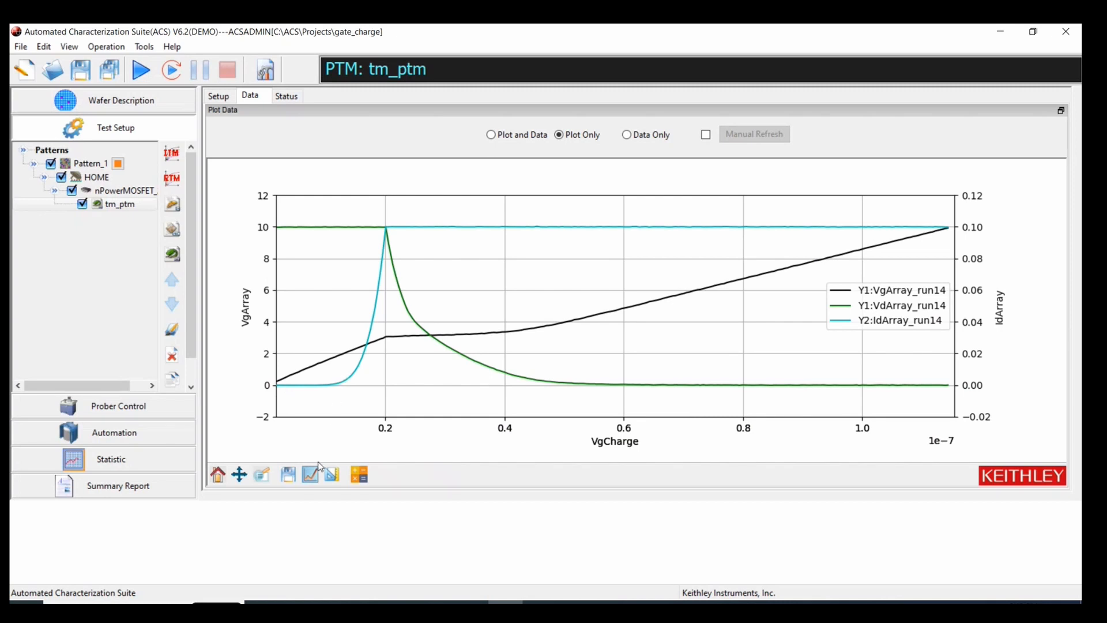
click(311, 474)
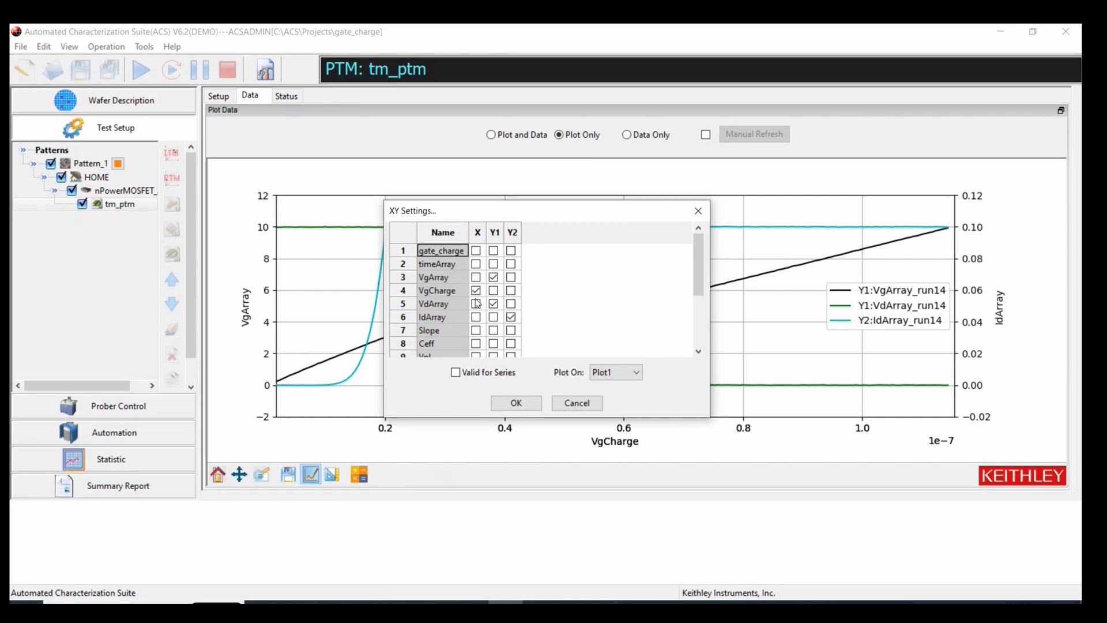
mouse_move(454, 293)
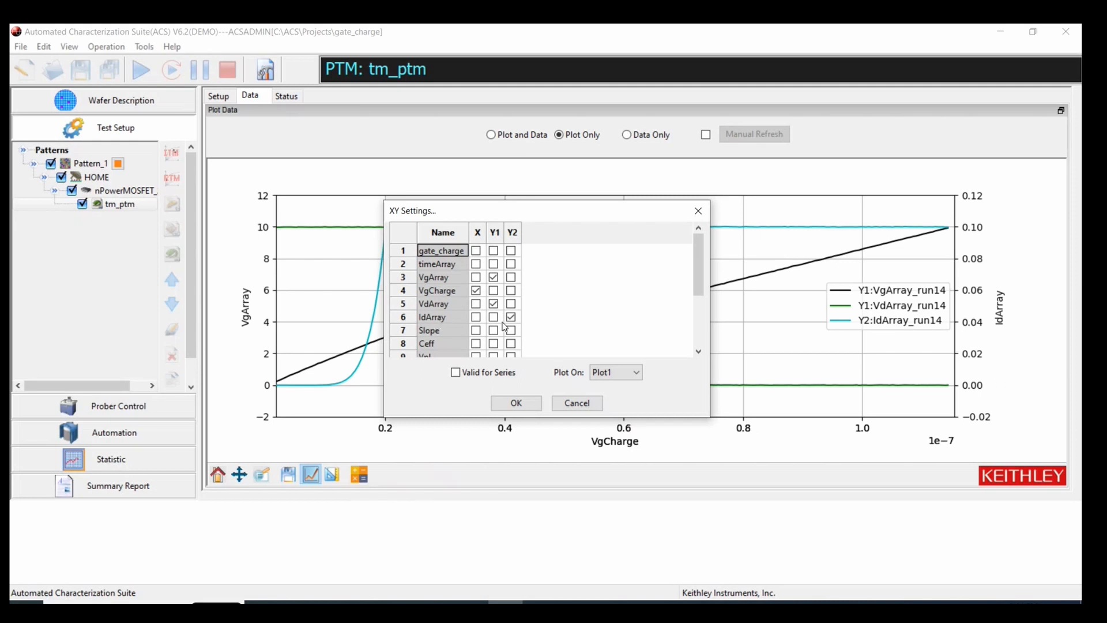
mouse_move(514, 325)
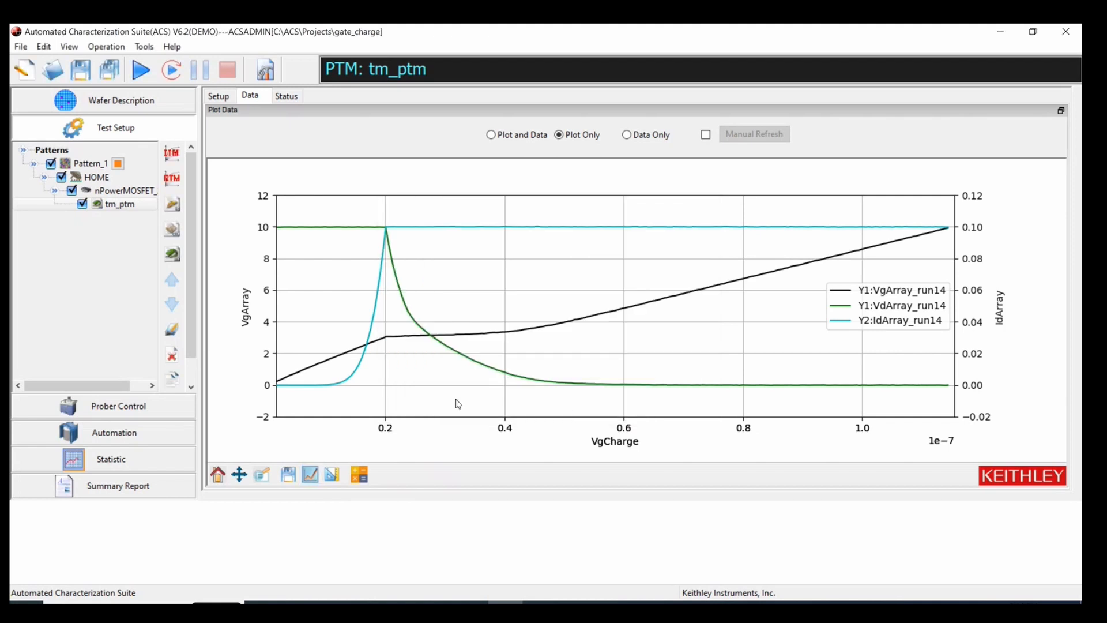
mouse_move(346, 337)
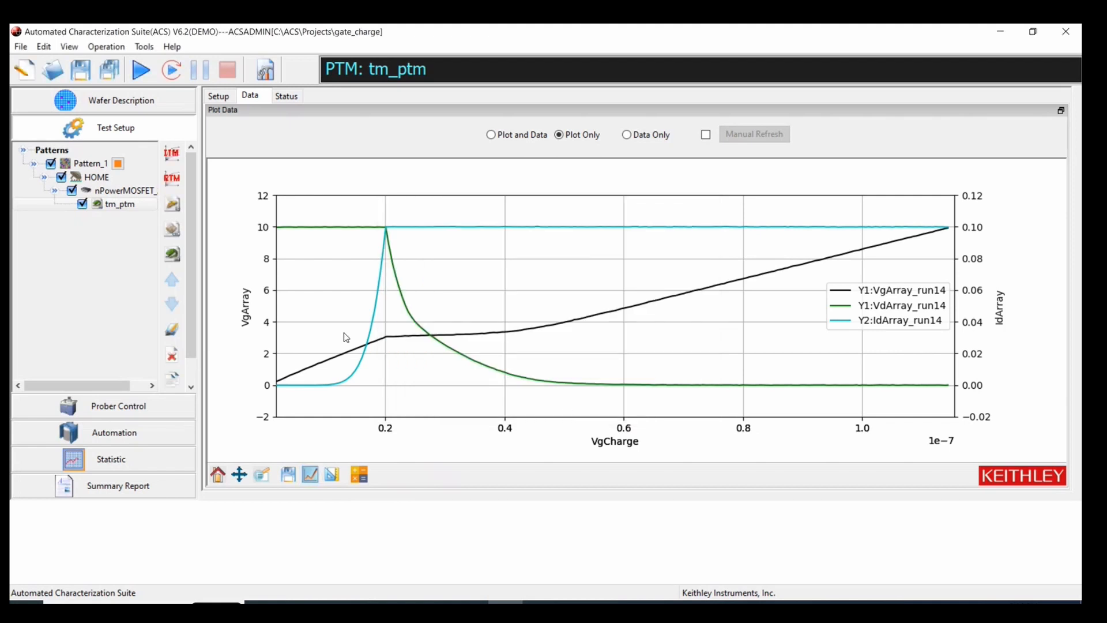
mouse_move(276, 389)
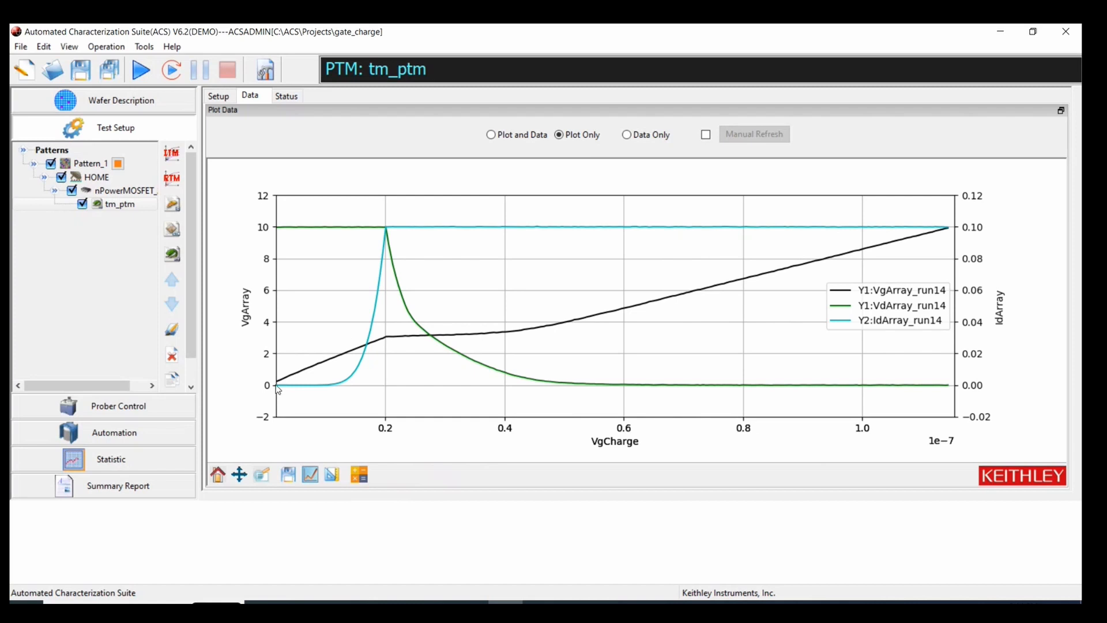